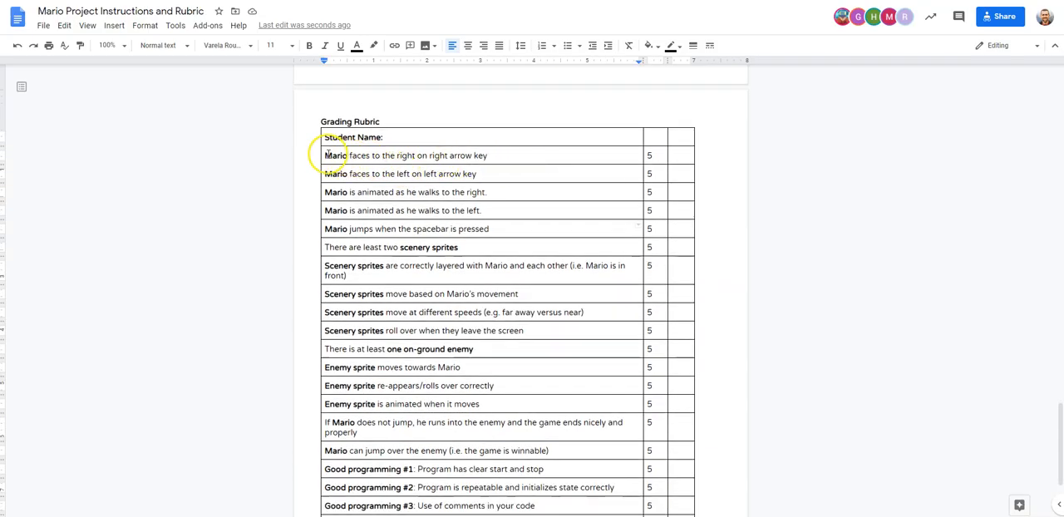
Step: Select the rubric rows about Mario facing right and left and open their context menu
drag(332, 155, 507, 174)
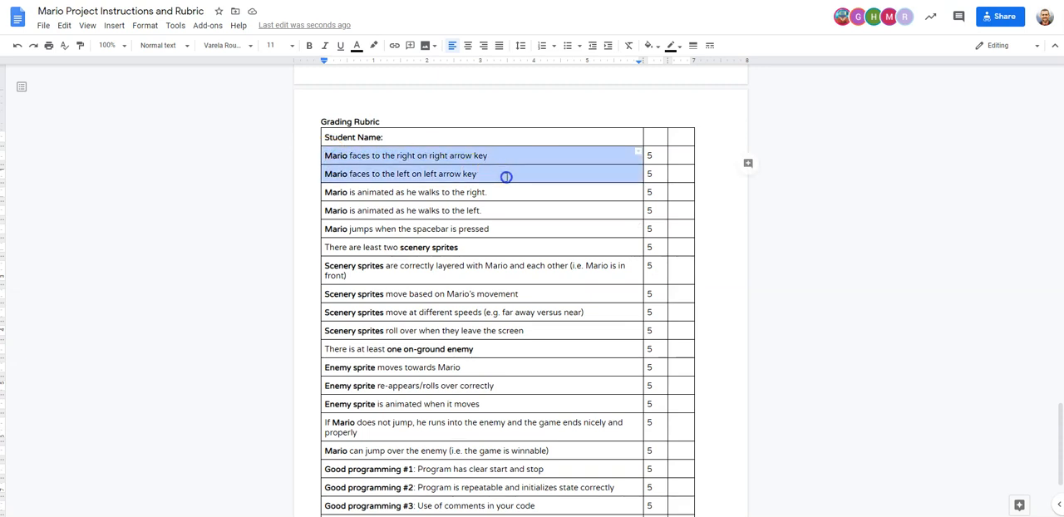
right_click(505, 176)
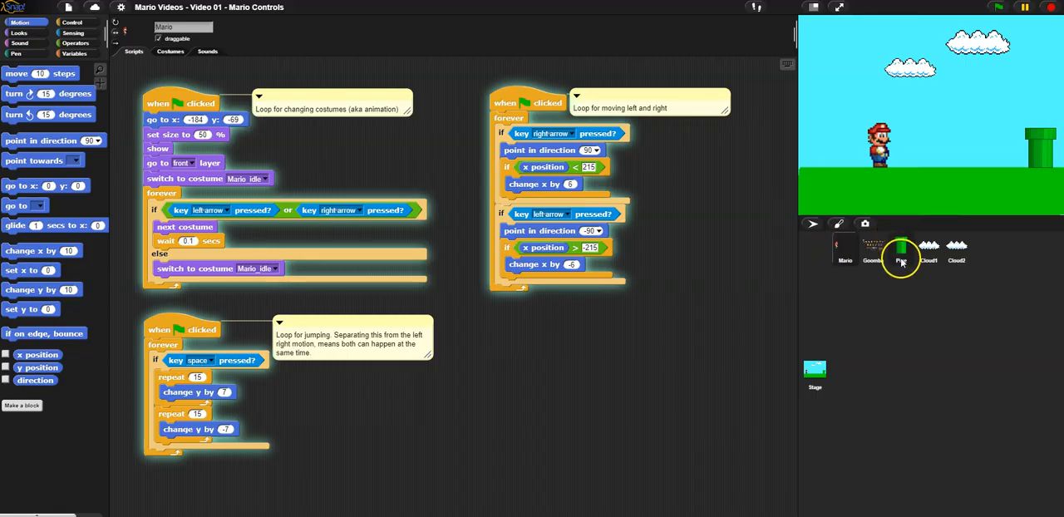
click(901, 250)
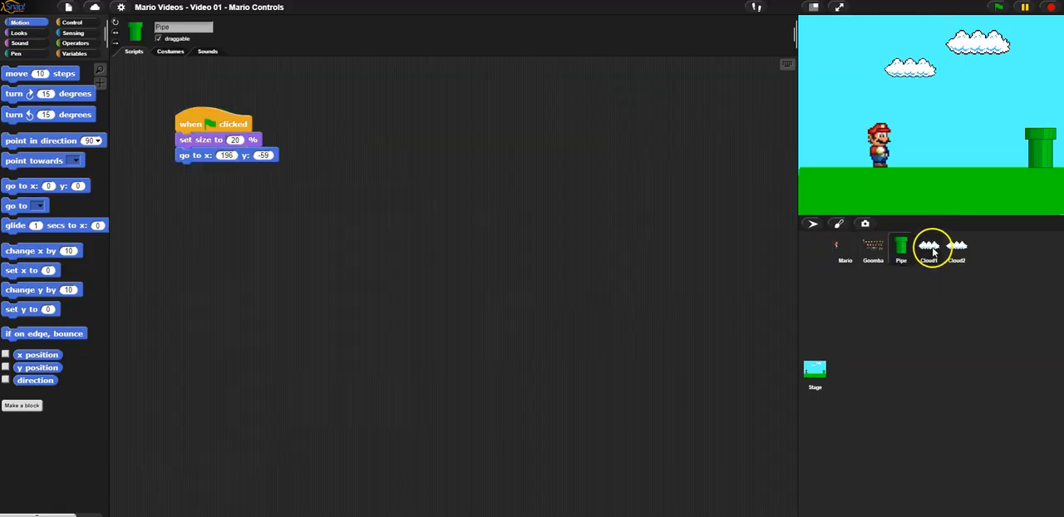
click(929, 247)
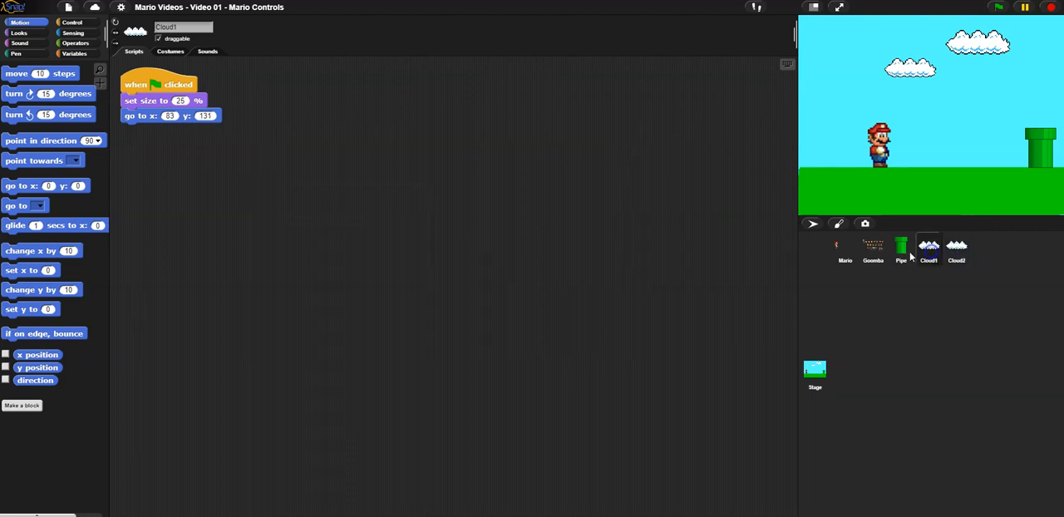
click(956, 250)
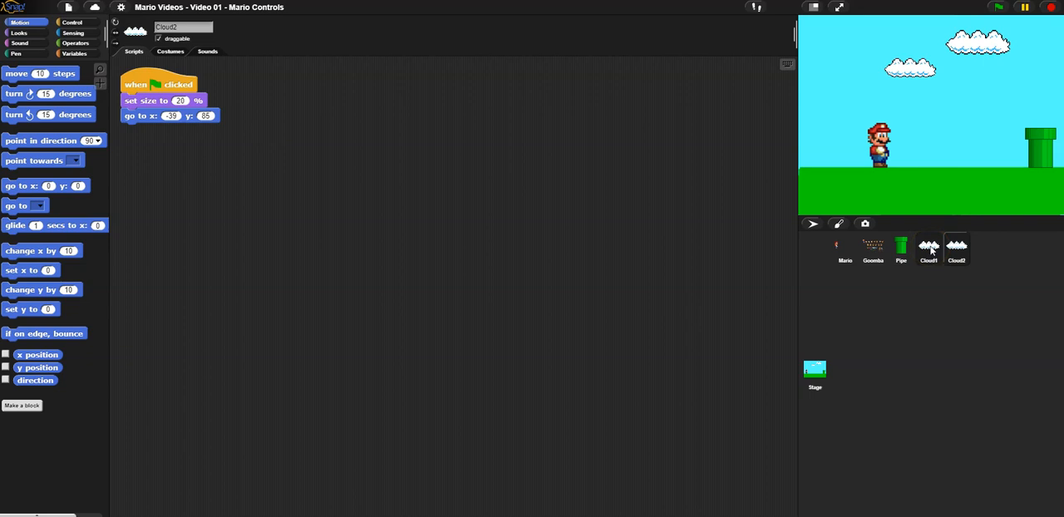
click(845, 250)
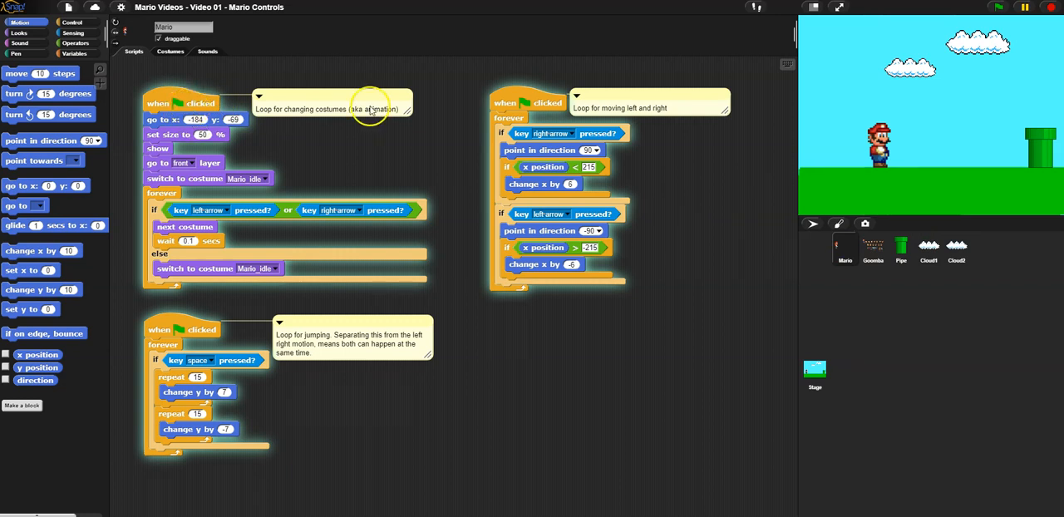
mouse_move(525, 108)
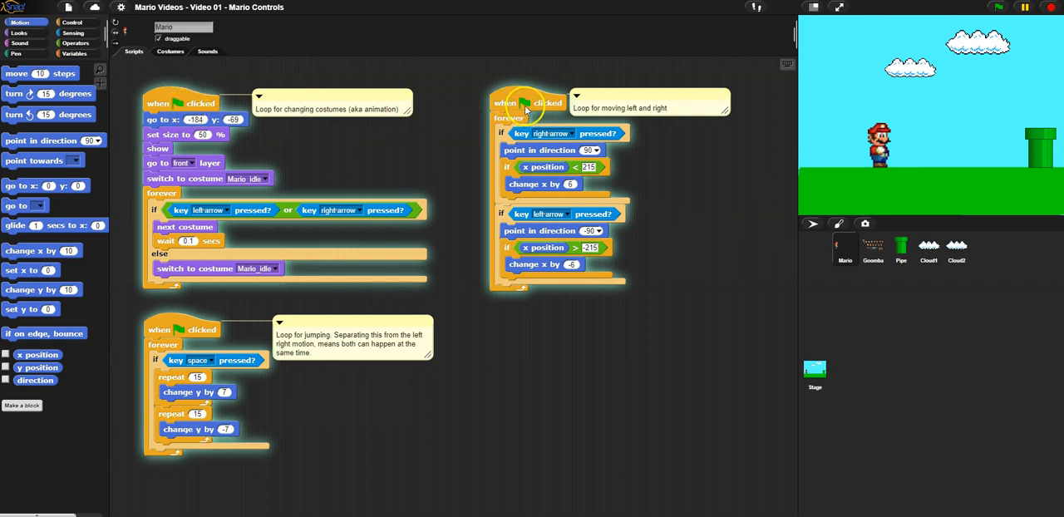
Step: Copy Mario's arrow-key loop onto Cloud1, add a comment, drop the duplicate start block, set steps to 3
drag(524, 103, 915, 264)
text(Loop for moving the opposite direction as Mario, to make the wo)
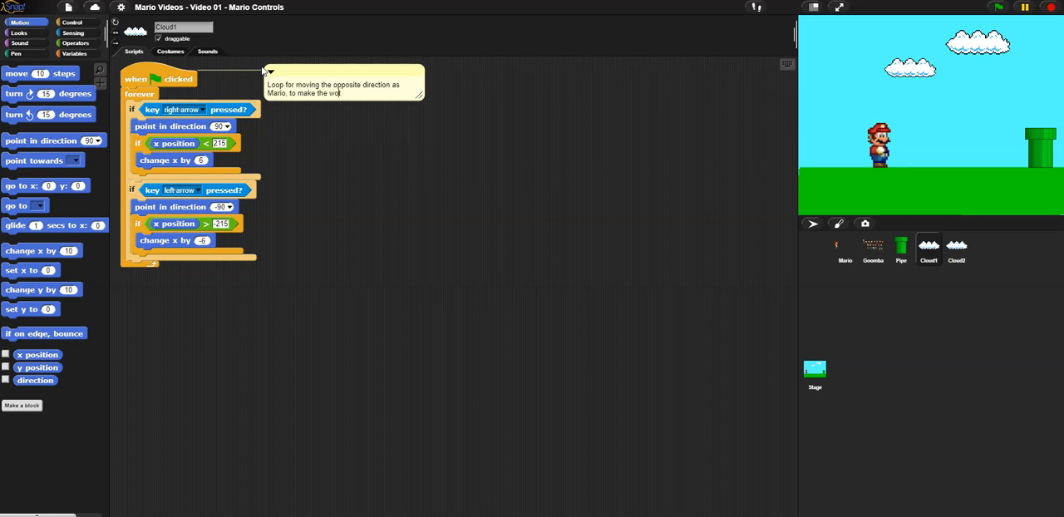
text(rld seem larger)
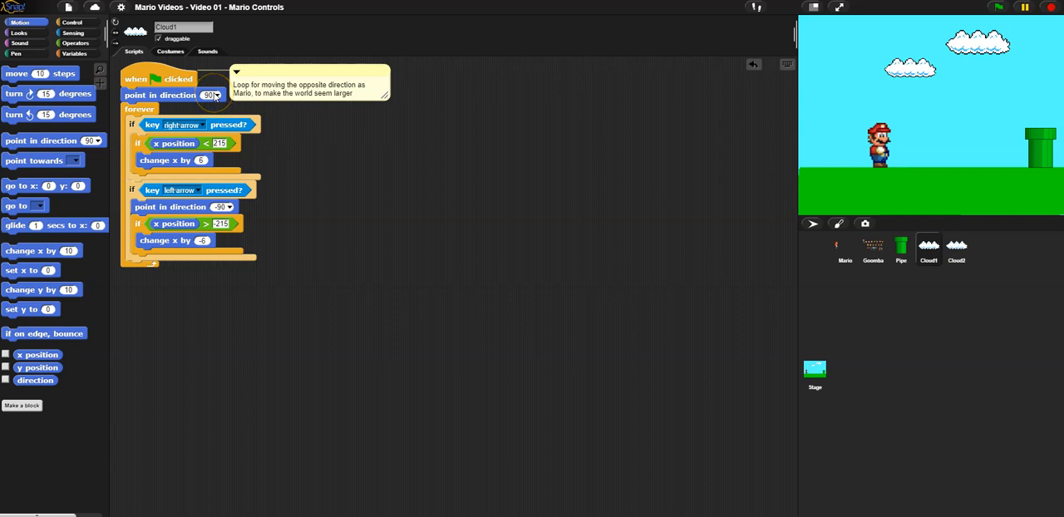
mouse_move(272, 139)
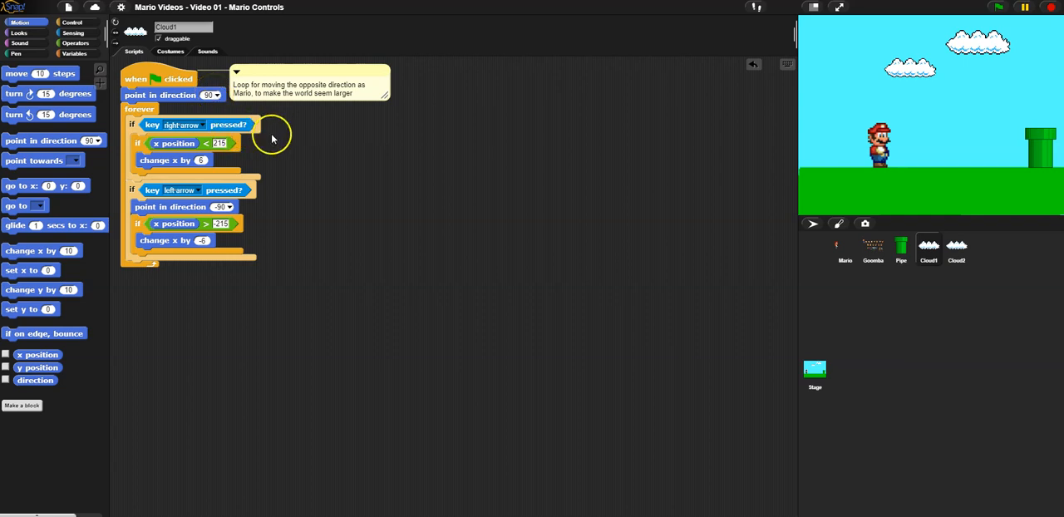
mouse_move(177, 166)
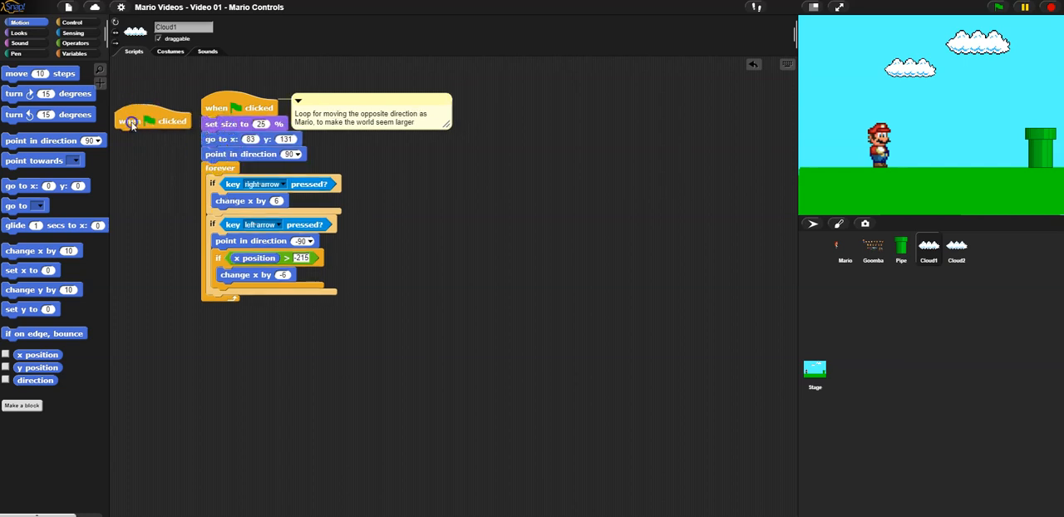
drag(150, 120, 191, 91)
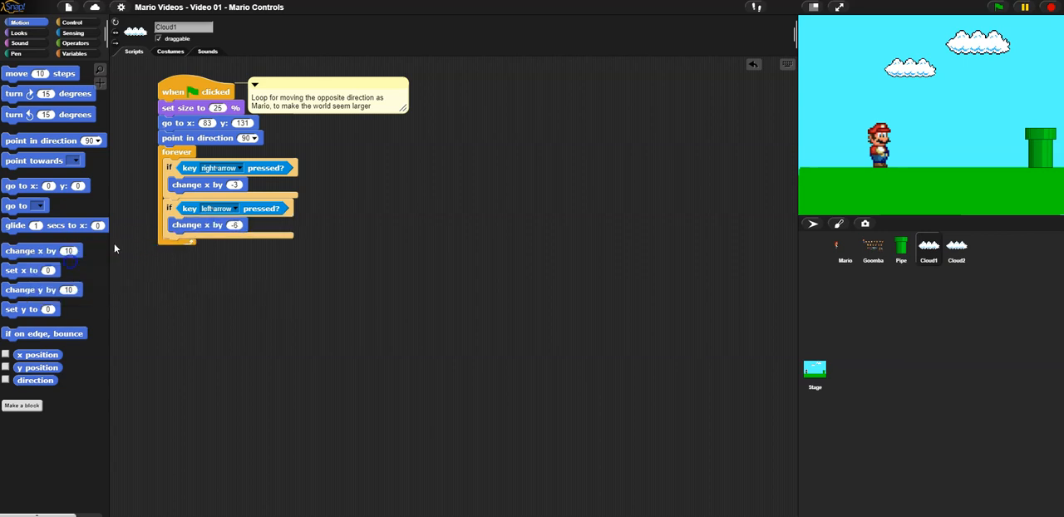
click(232, 224)
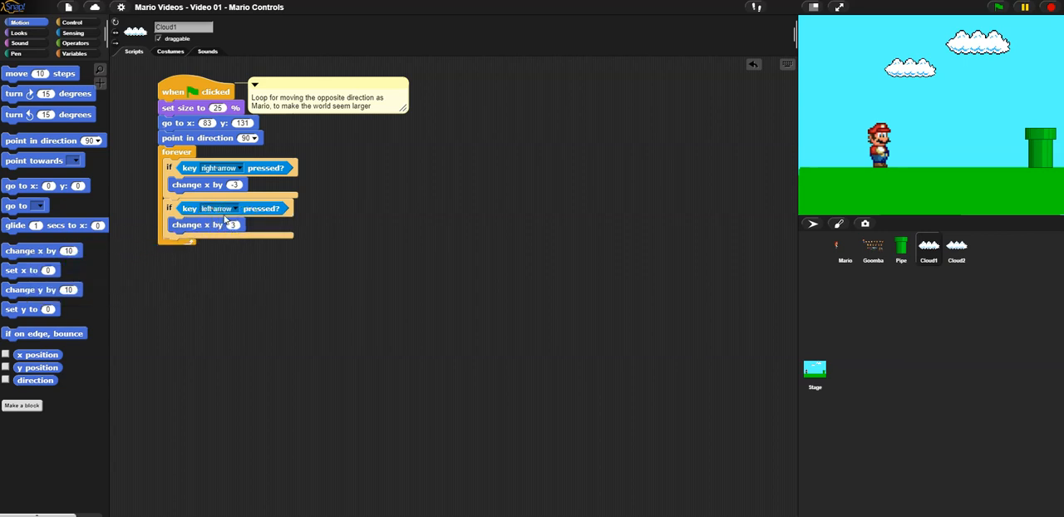
click(1001, 7)
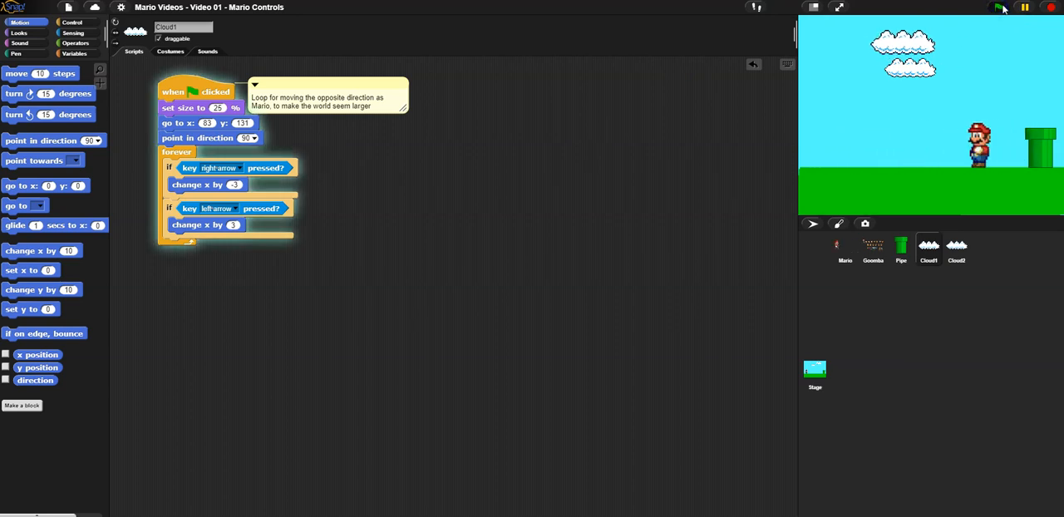
Step: Run the project, then move Cloud1's change x by -3 directly into the forever loop
click(1001, 7)
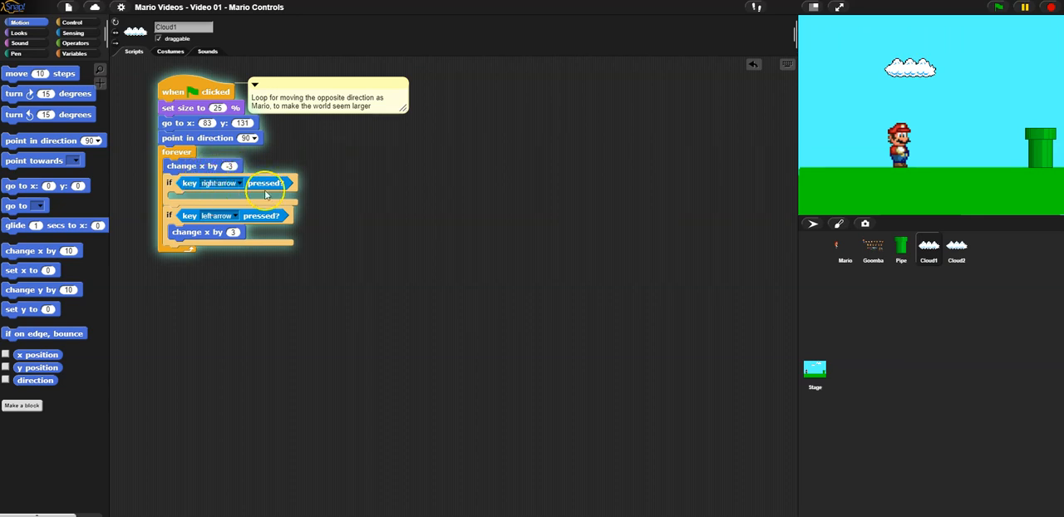
mouse_move(448, 232)
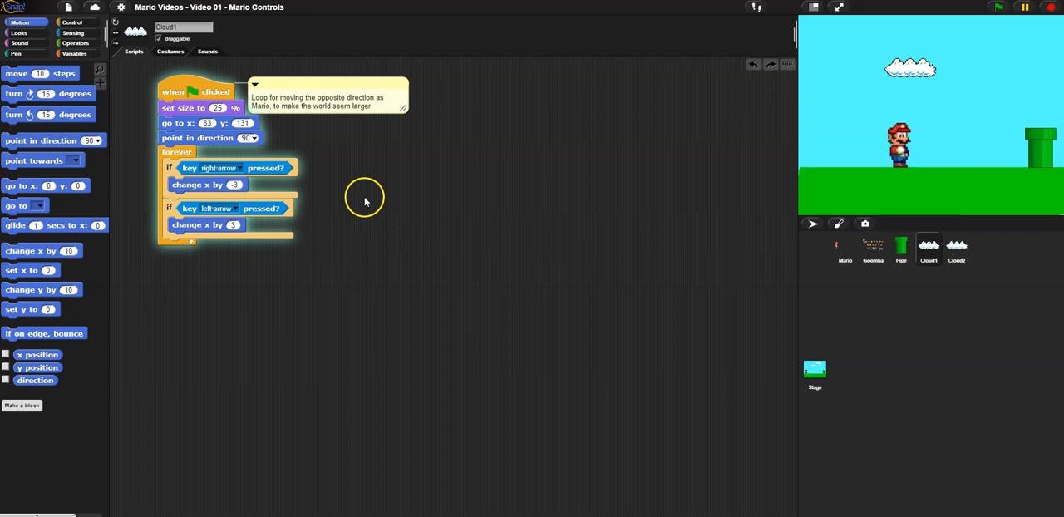
drag(199, 92, 865, 266)
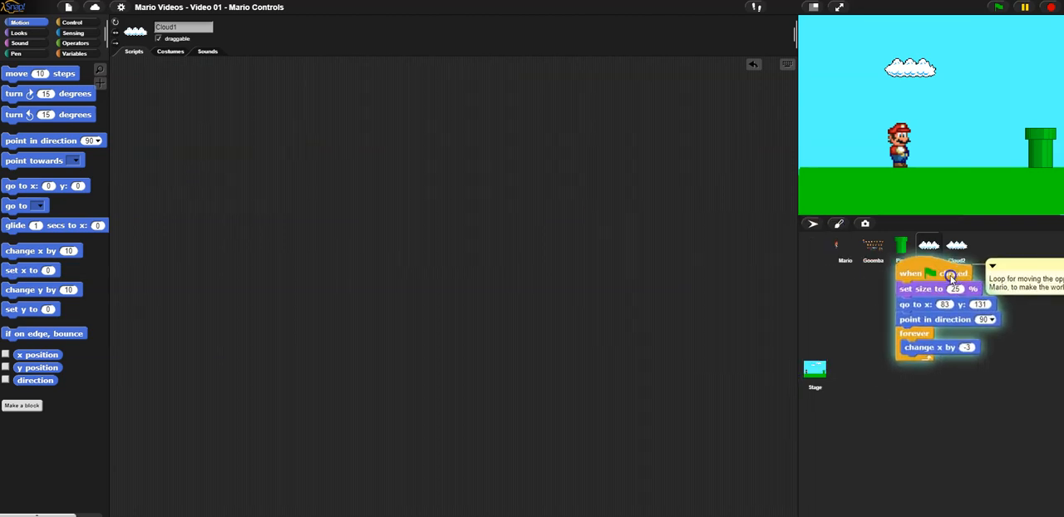
Step: Select Cloud2 to bring up its scripts for the copied drift loop
click(956, 250)
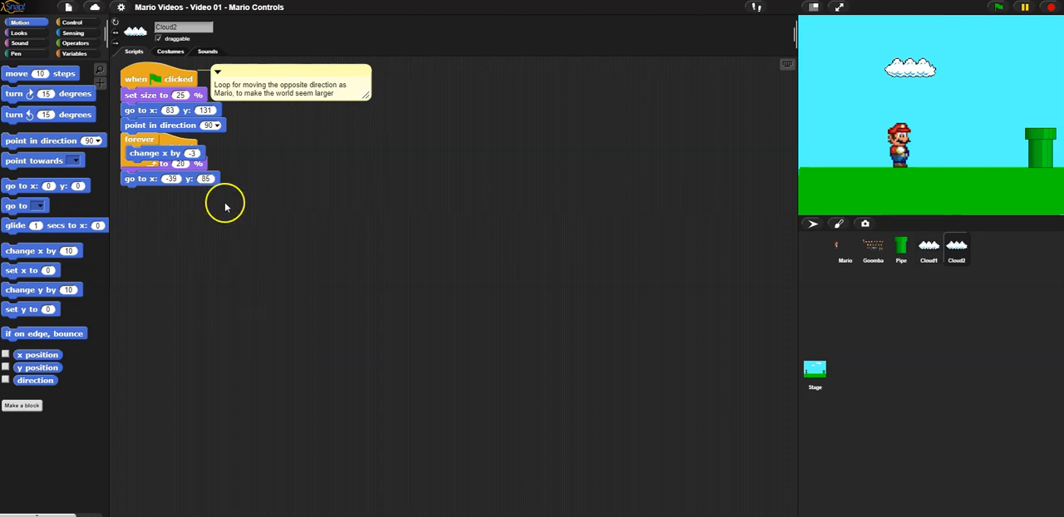
mouse_move(214, 158)
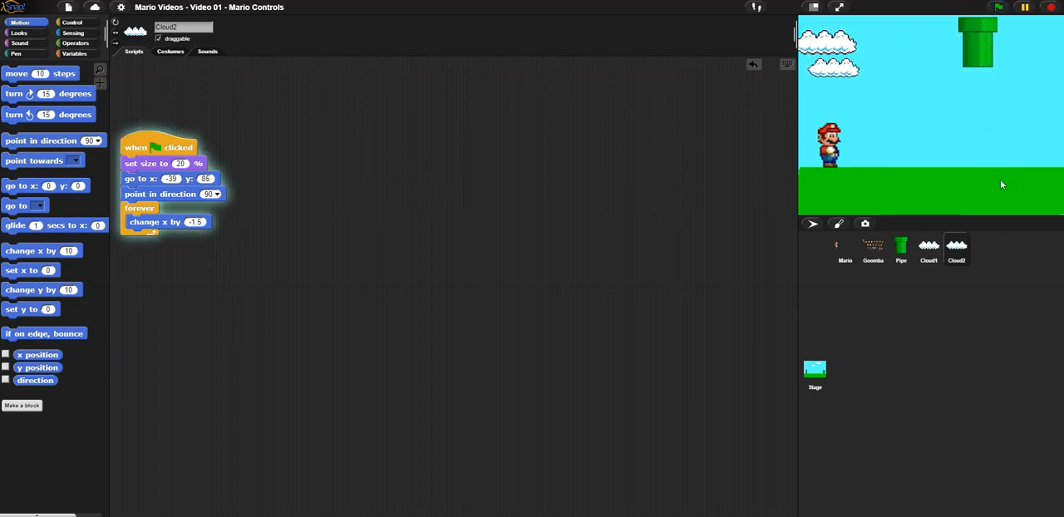
Step: Attach the copied arrow-key movement loop under the Pipe sprite's own setup blocks
click(902, 249)
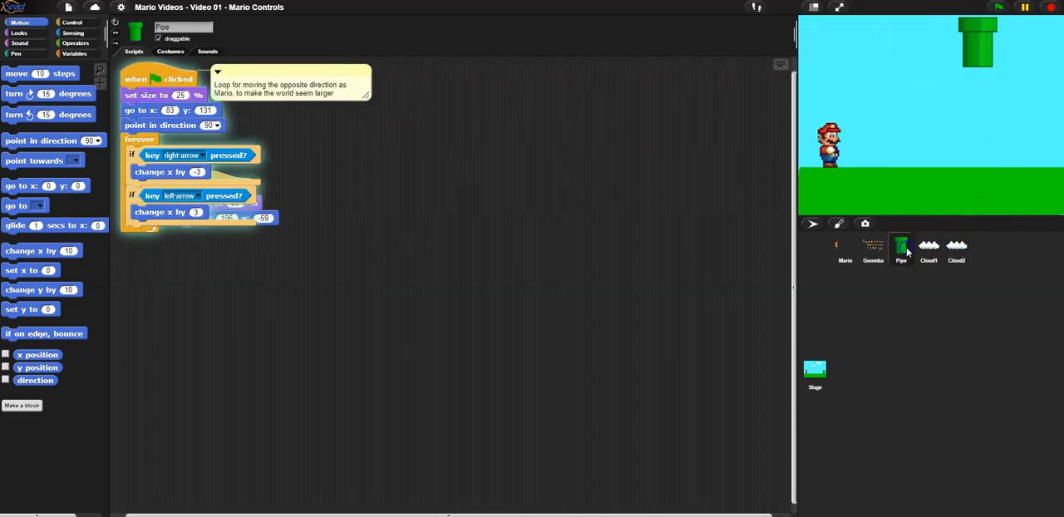
drag(158, 79, 382, 133)
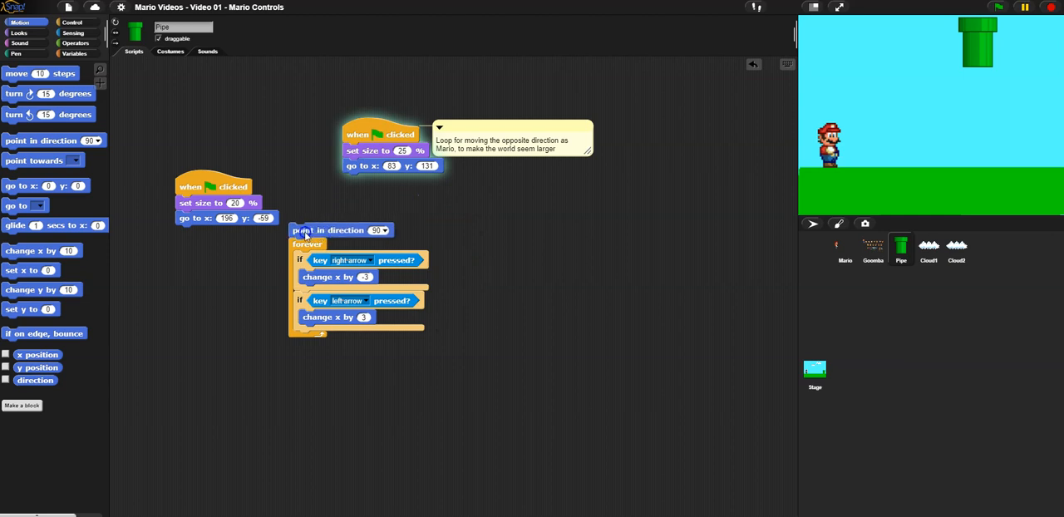
drag(341, 230, 233, 239)
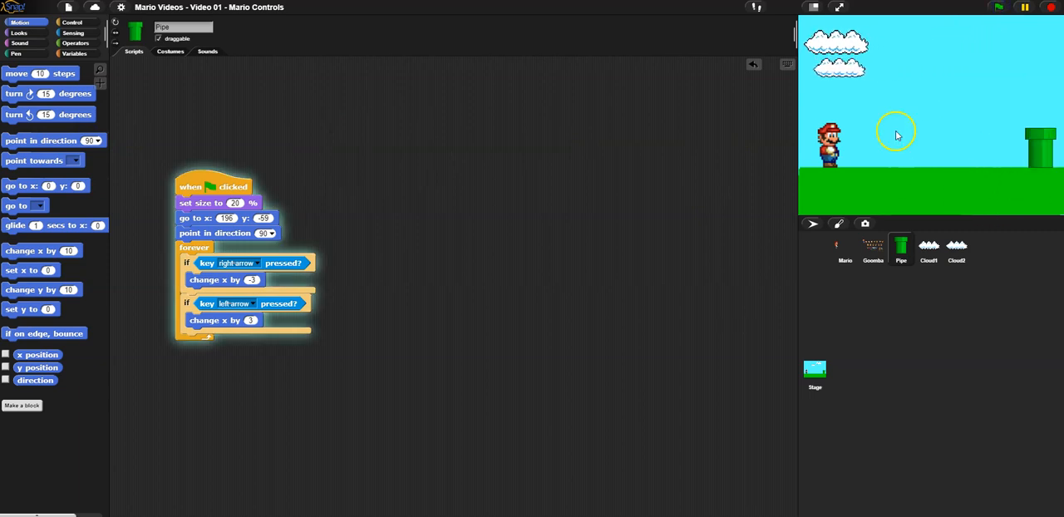
click(929, 250)
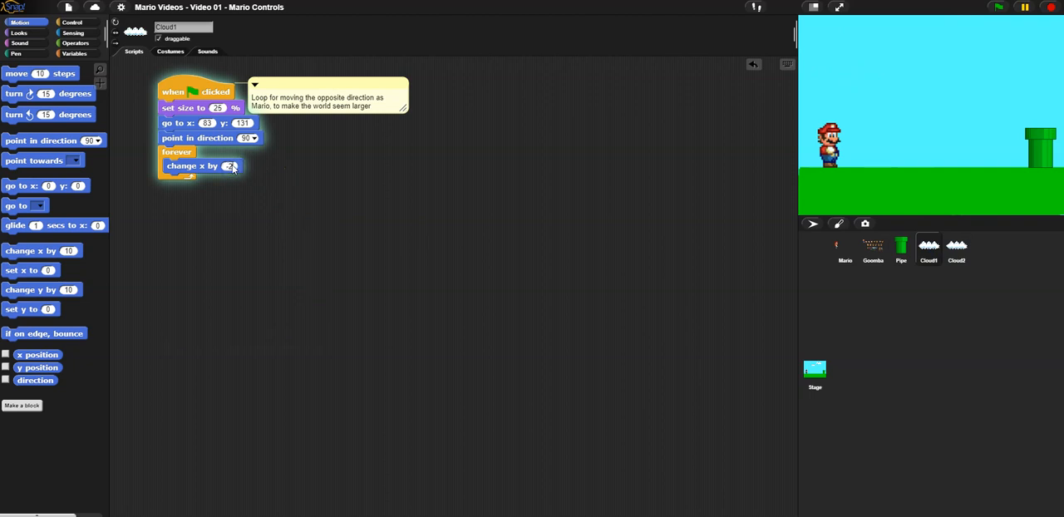
Step: Build Cloud2's script: size 20%, go to -39, 85, forever change x by -1
click(956, 249)
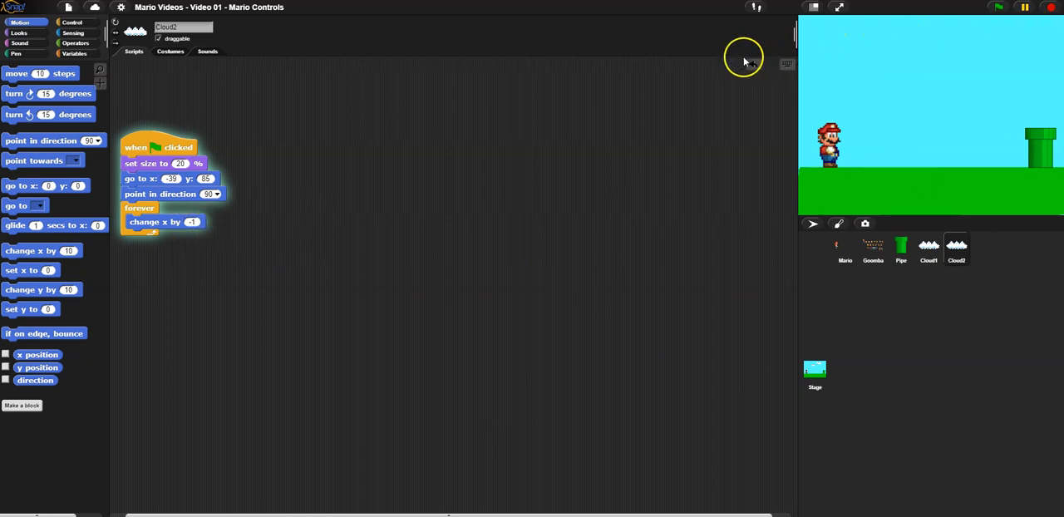
click(5, 354)
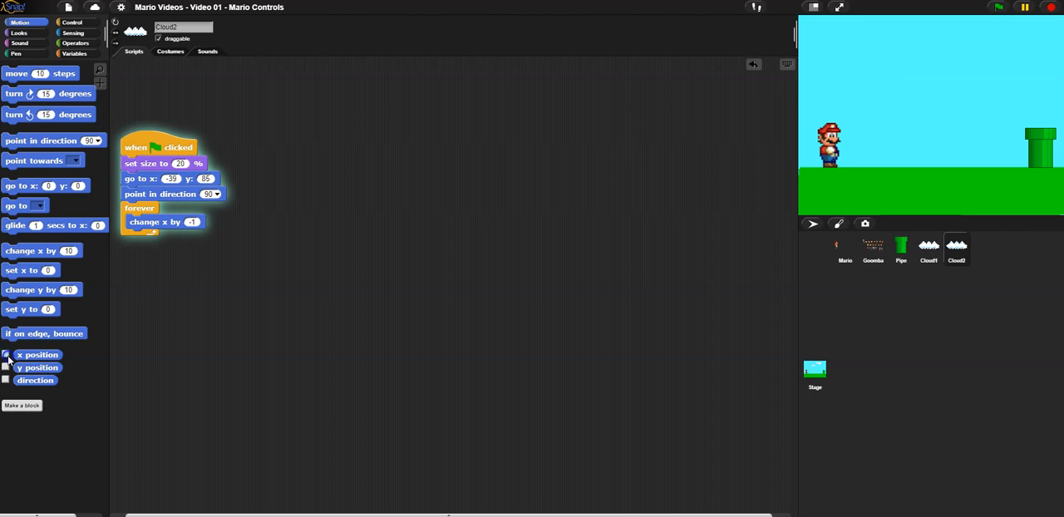
Step: Add an if x position < -300 rule setting Cloud2's x to 300, then run the project
click(72, 23)
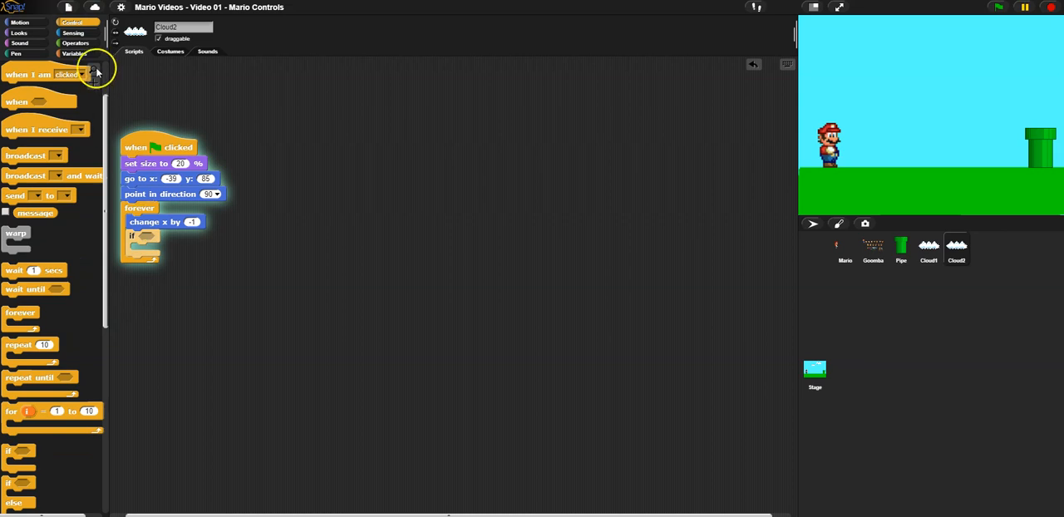
click(75, 42)
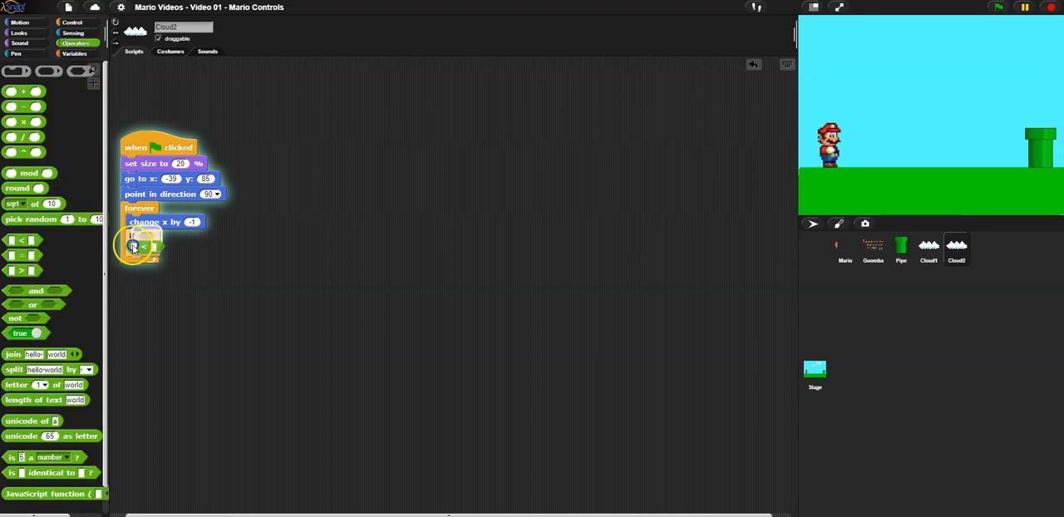
click(20, 22)
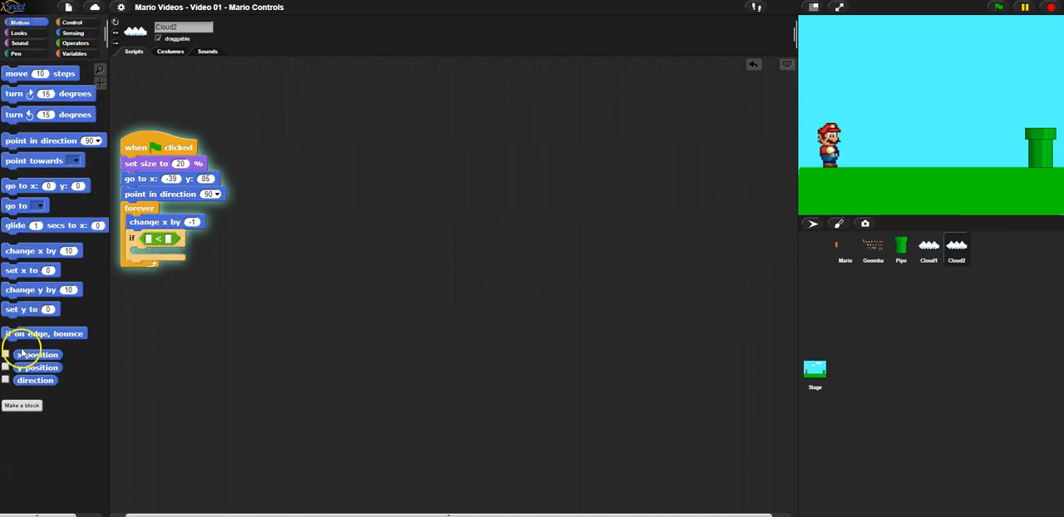
drag(38, 354, 160, 238)
text(-)
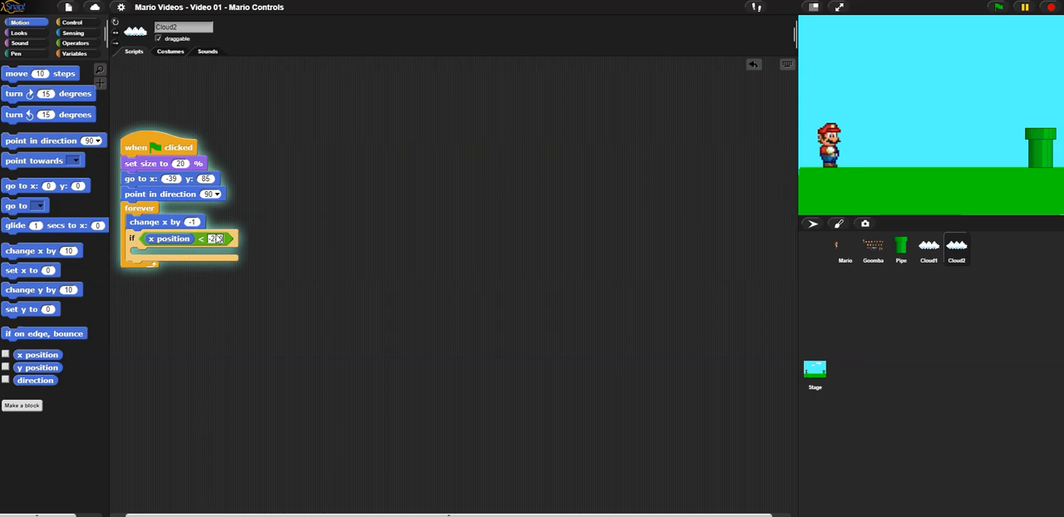
text(240)
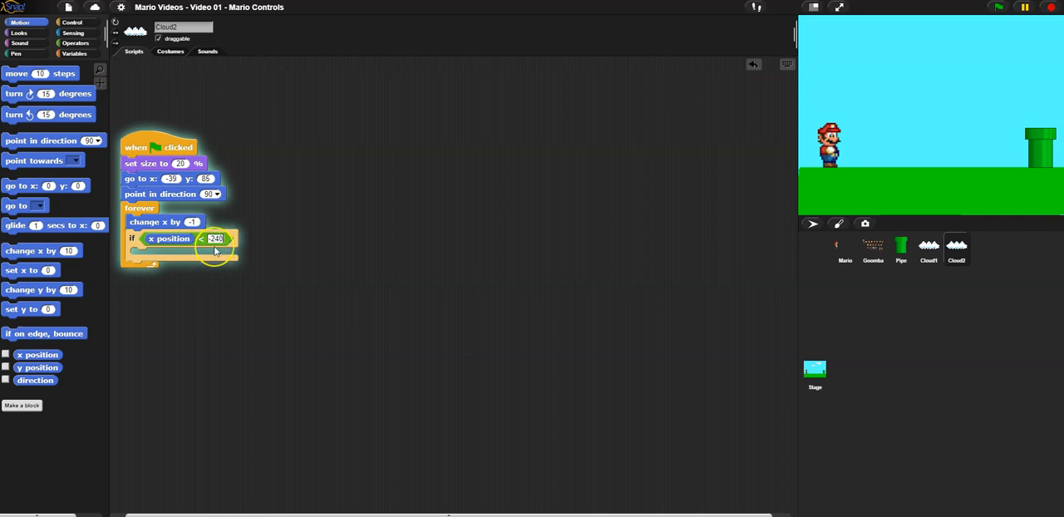
text(3)
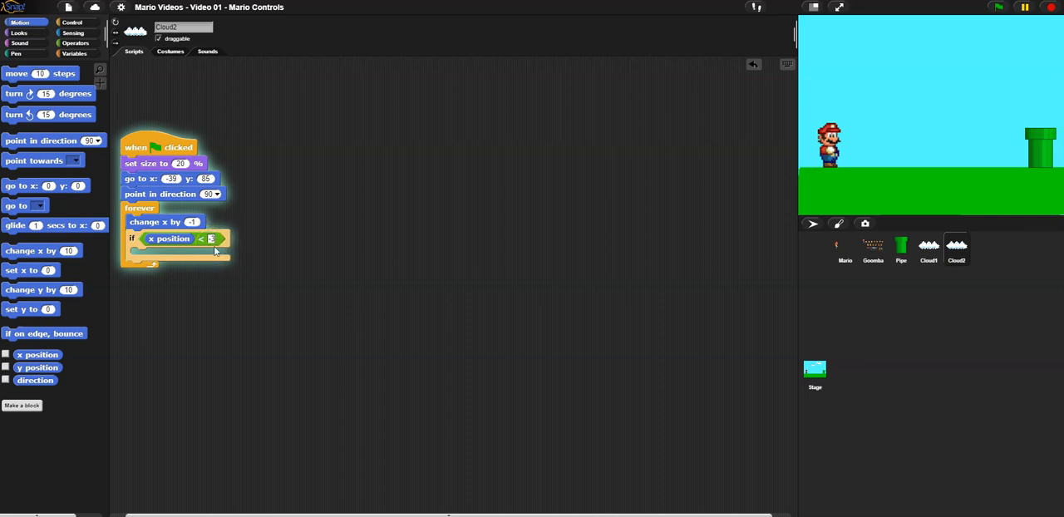
text(-300)
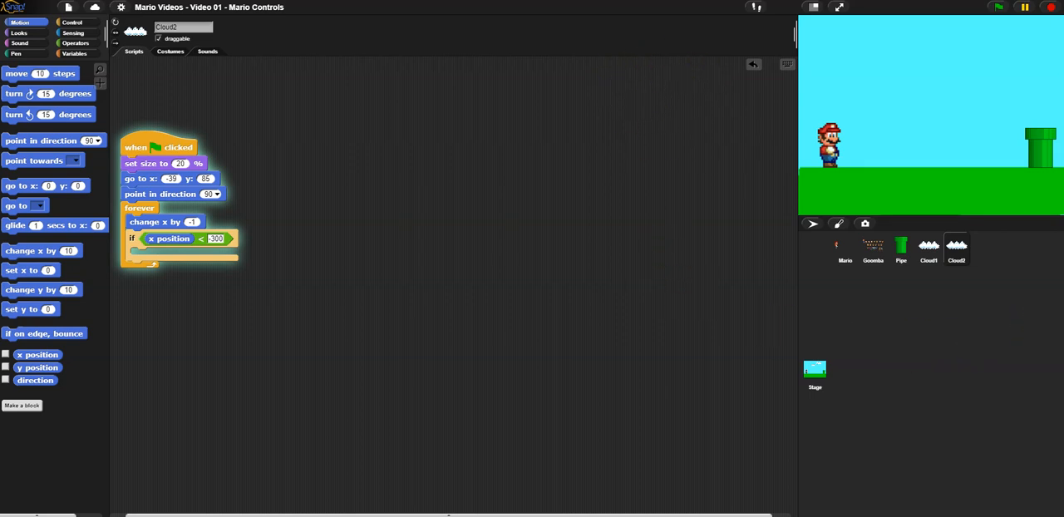
mouse_move(29, 145)
text(300)
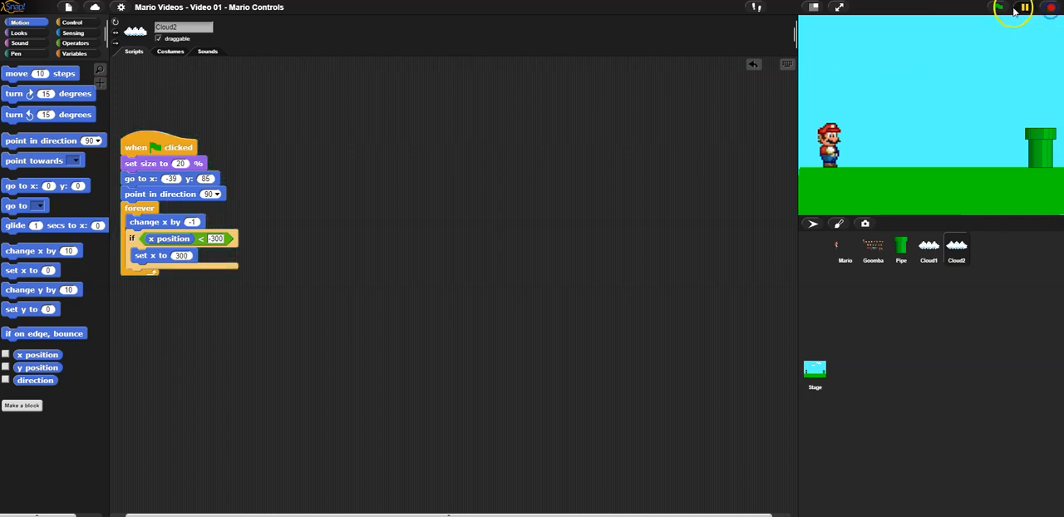
click(999, 8)
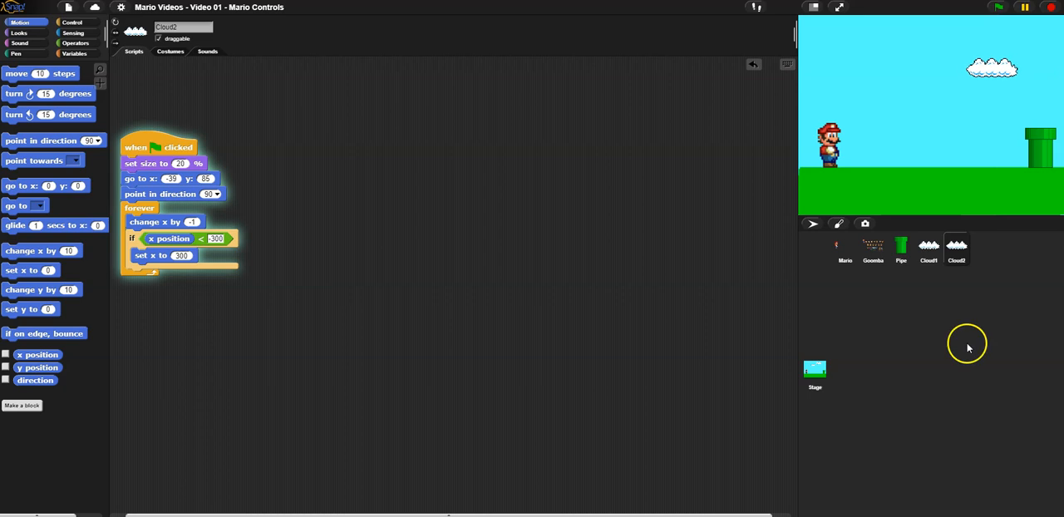
Step: Duplicate the x position < -300 / set x to 300 blocks for Cloud1's loop
right_click(131, 238)
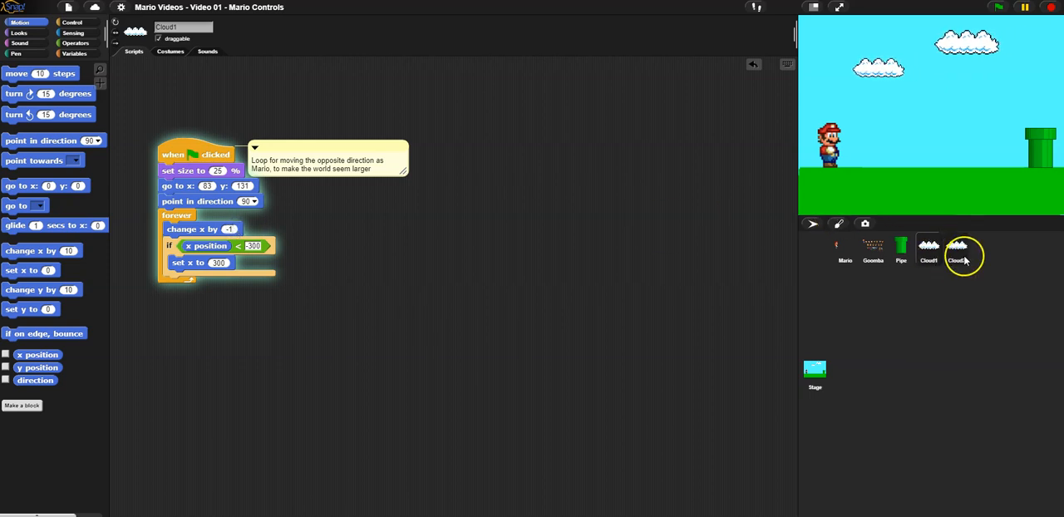
Step: Set Cloud2's drift to -0.5 and start y to 65, then run the project twice
click(957, 249)
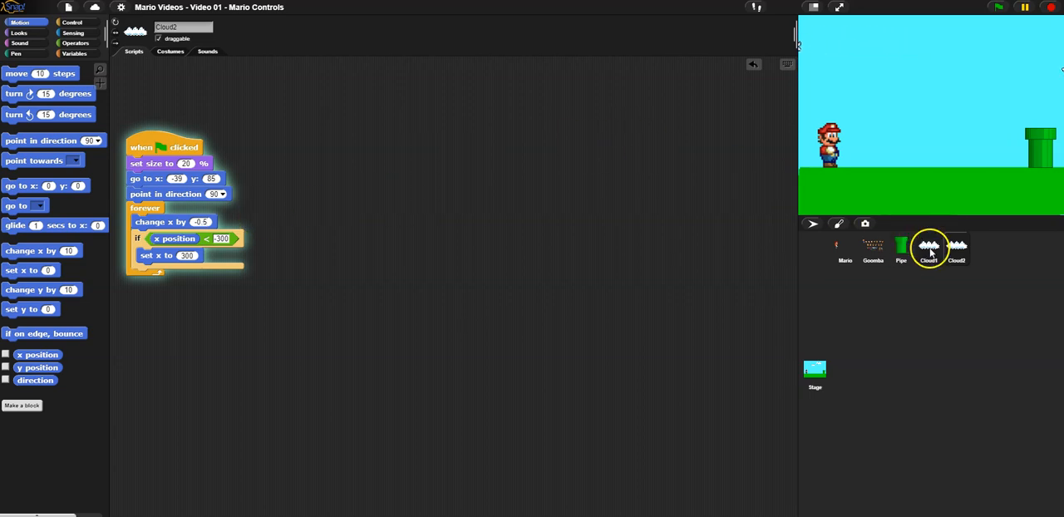
click(957, 250)
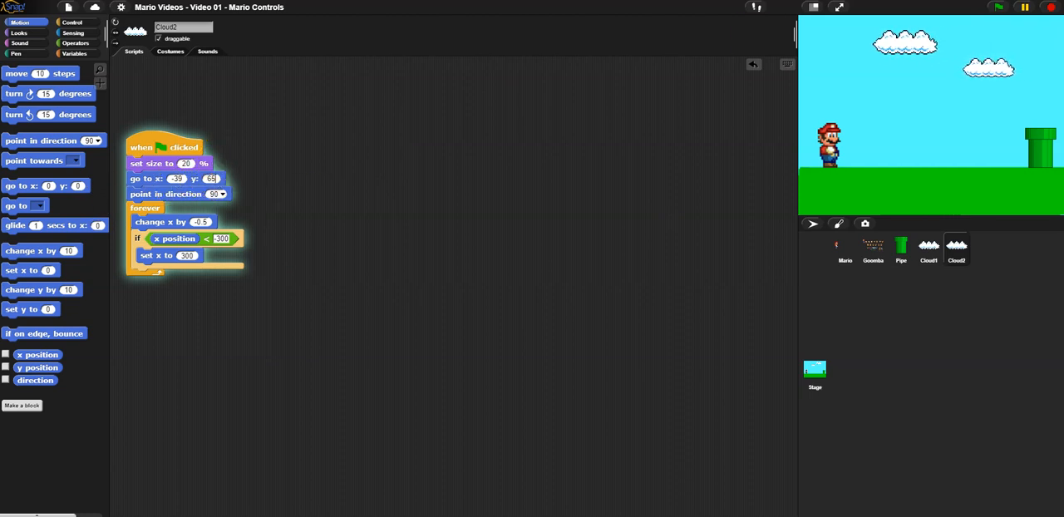
click(999, 7)
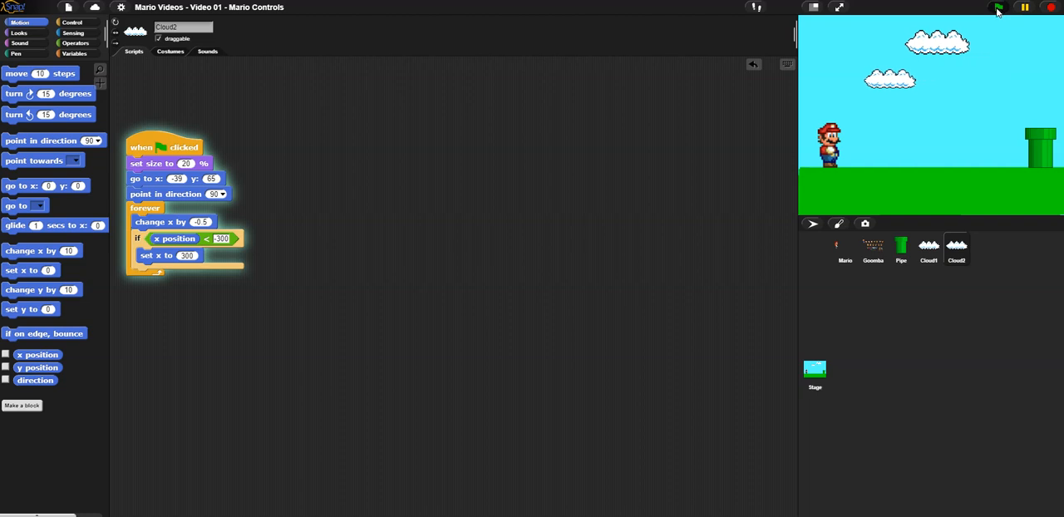
click(999, 7)
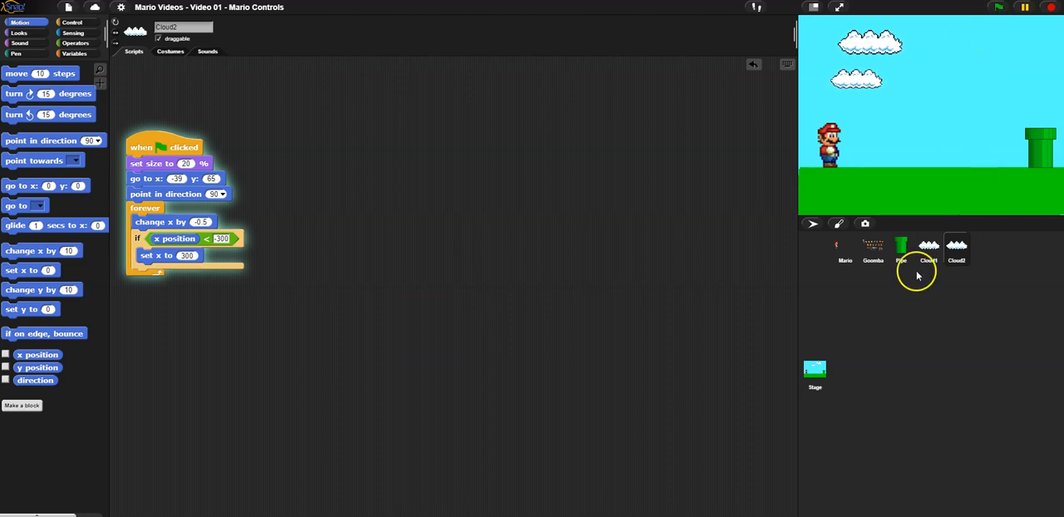
click(901, 249)
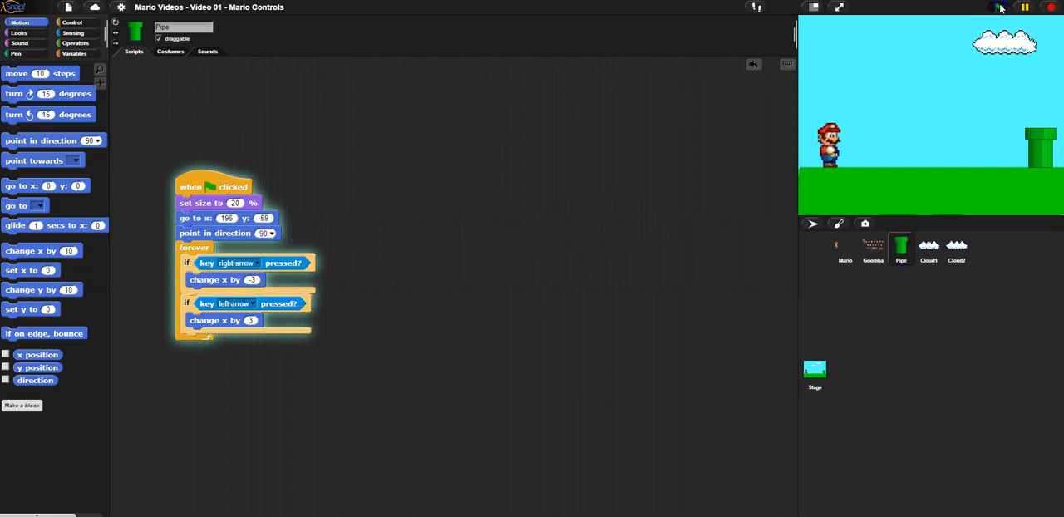
Step: Run and restart the project to test the pipe sprite's scrolling
click(999, 7)
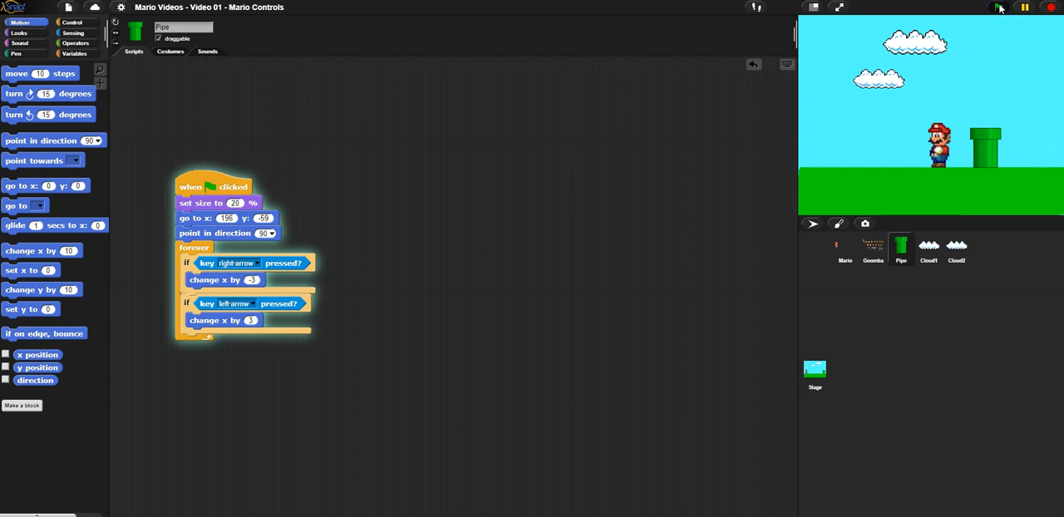
click(1024, 7)
text(Mountains)
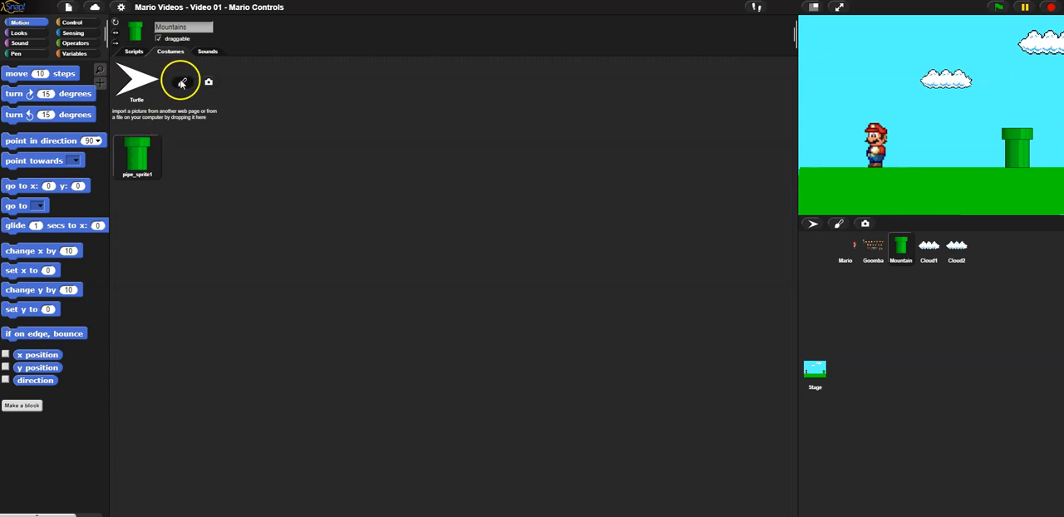
Step: Paint a filled green mountain costume with two eyes, centre it, and keep it
click(182, 82)
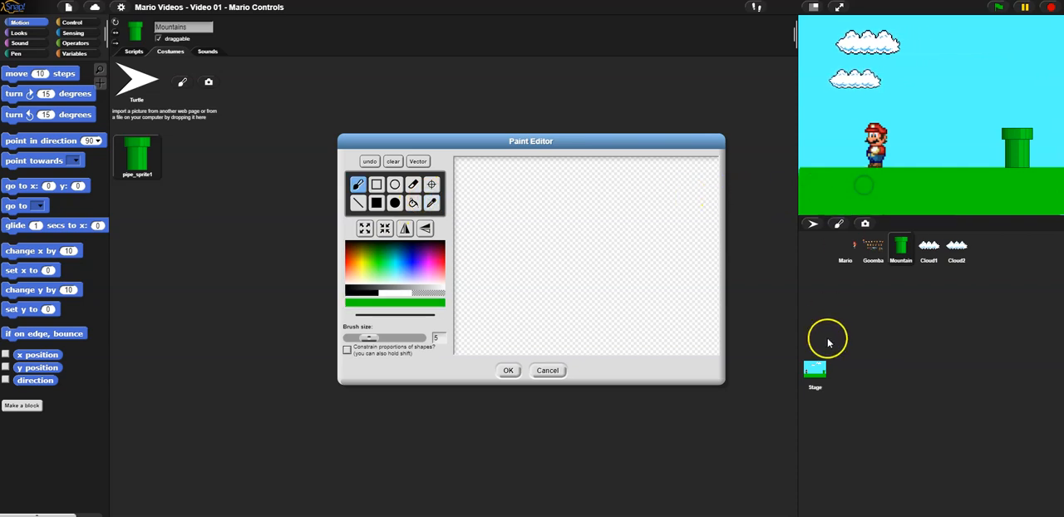
mouse_move(609, 243)
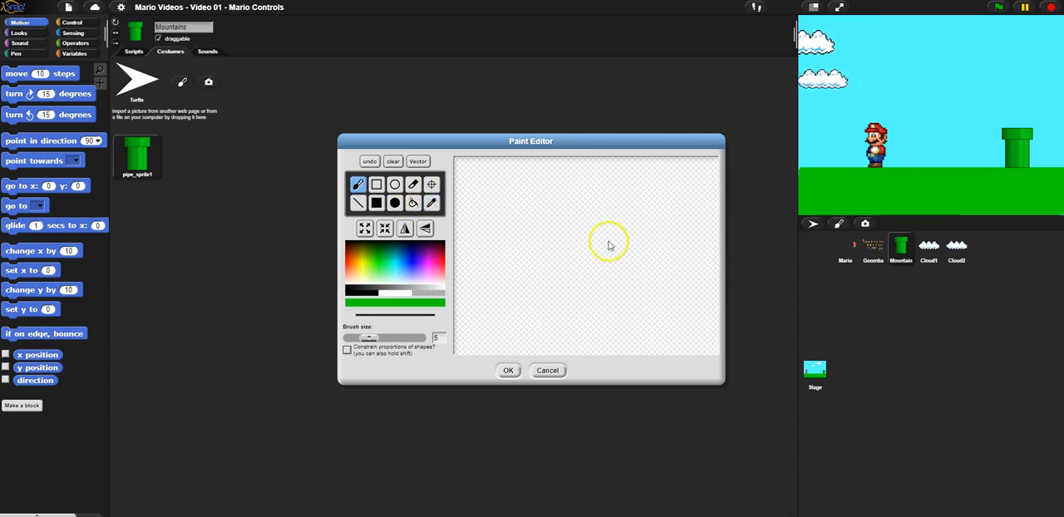
click(394, 203)
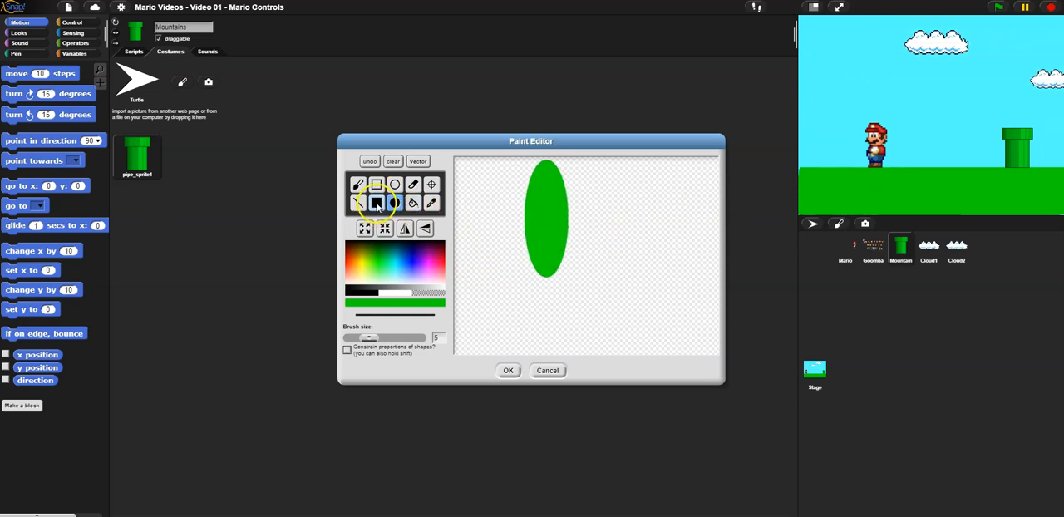
click(376, 203)
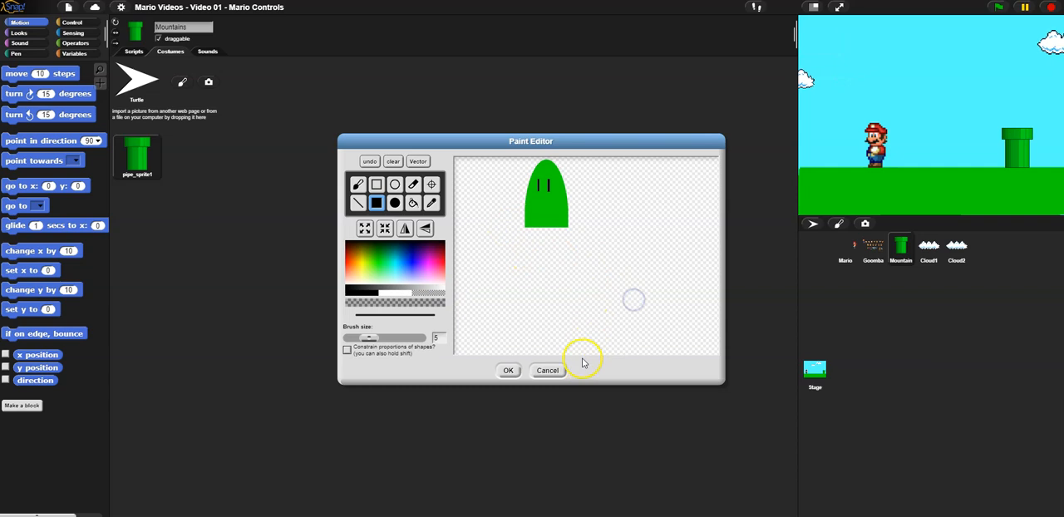
click(432, 184)
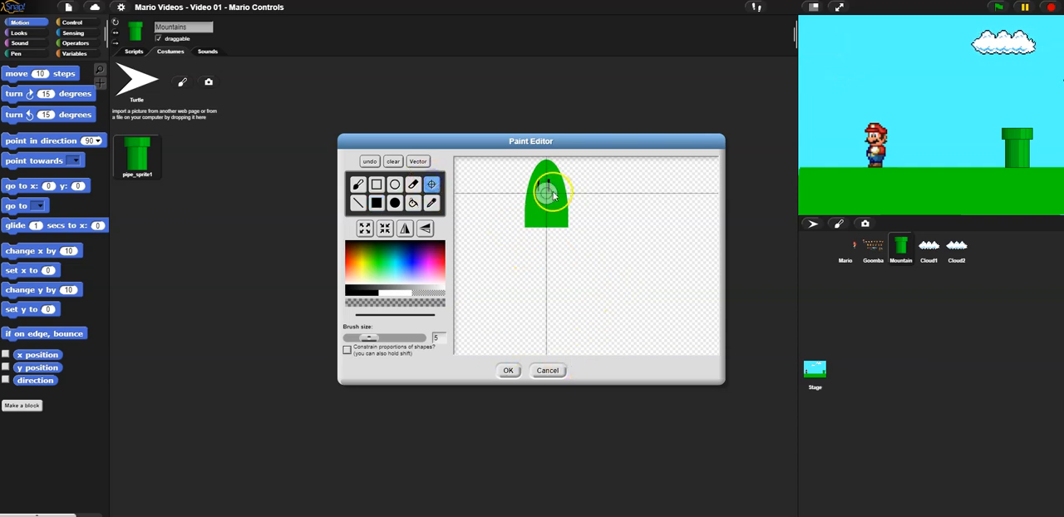
click(508, 370)
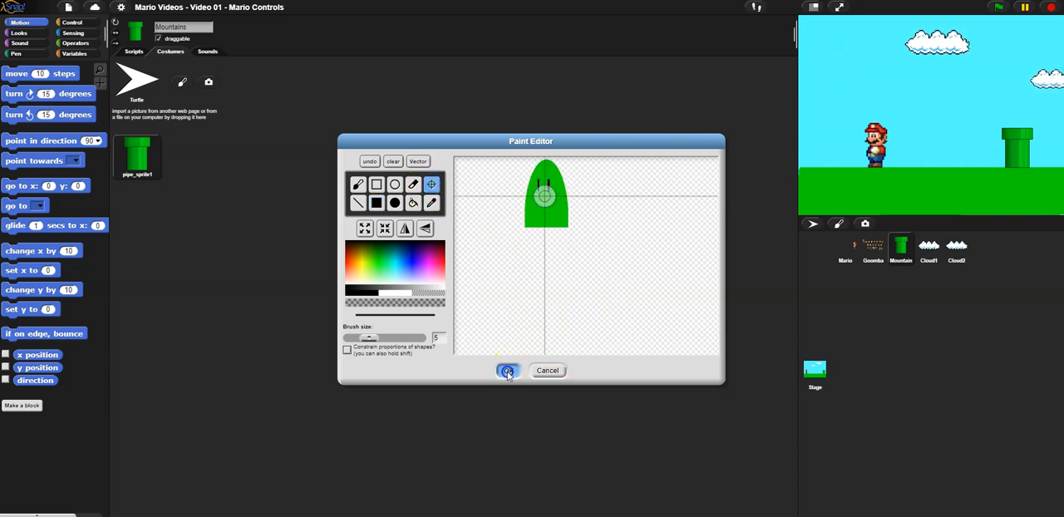
click(508, 370)
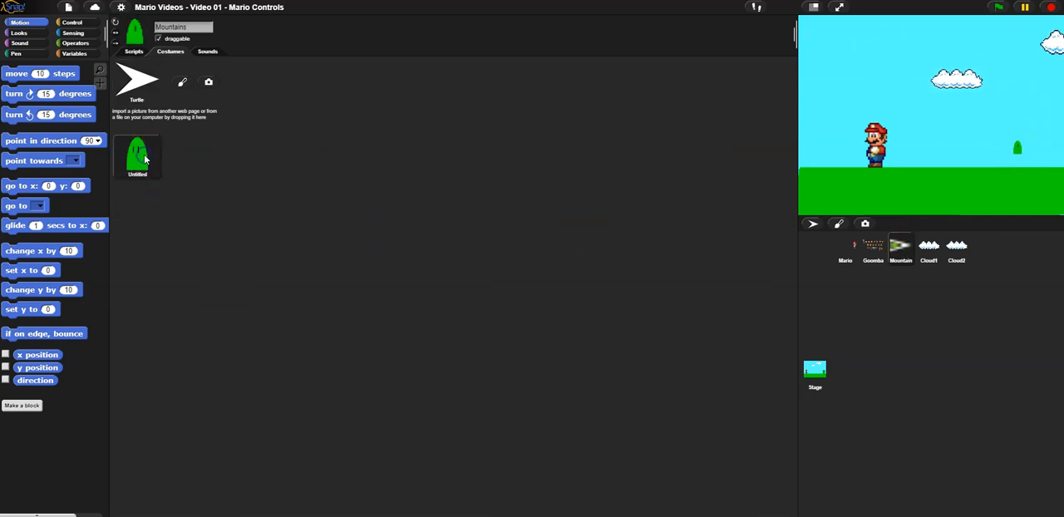
Step: Wear the mountain costume and run the project to see the mountain beside Mario
click(138, 156)
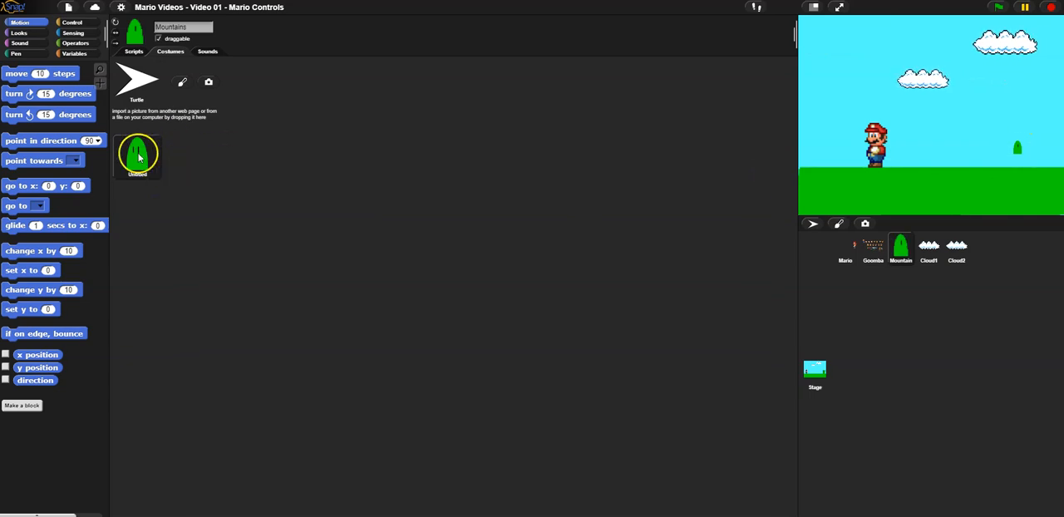
click(134, 52)
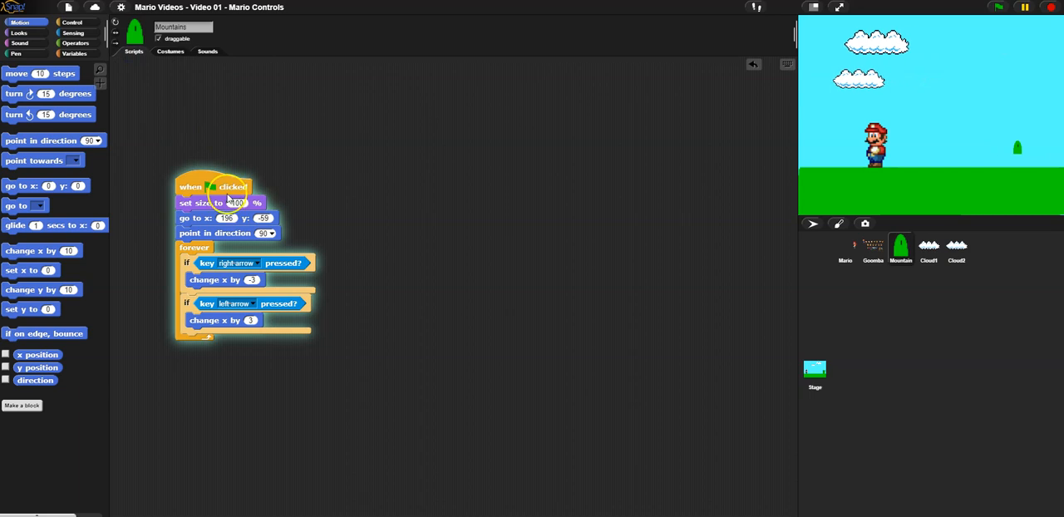
click(999, 8)
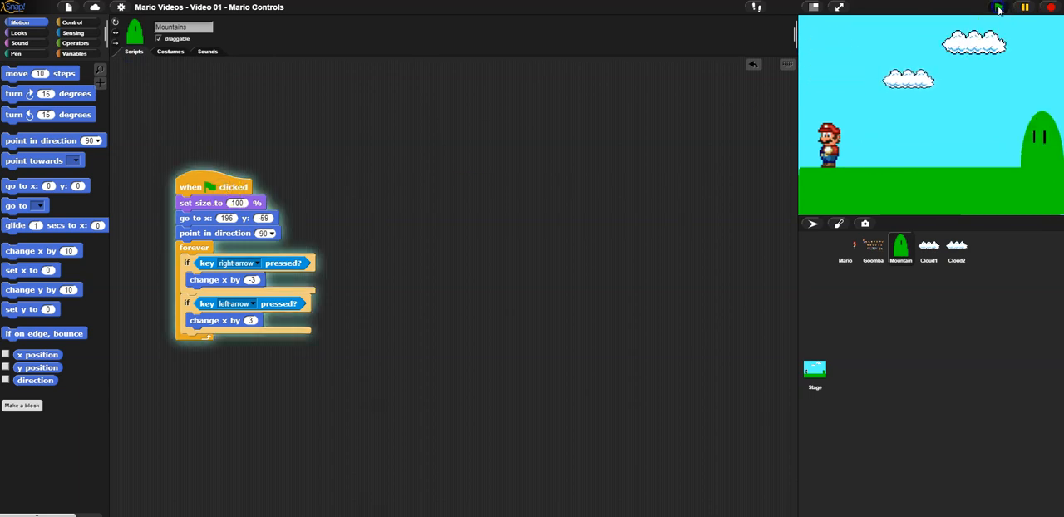
click(999, 8)
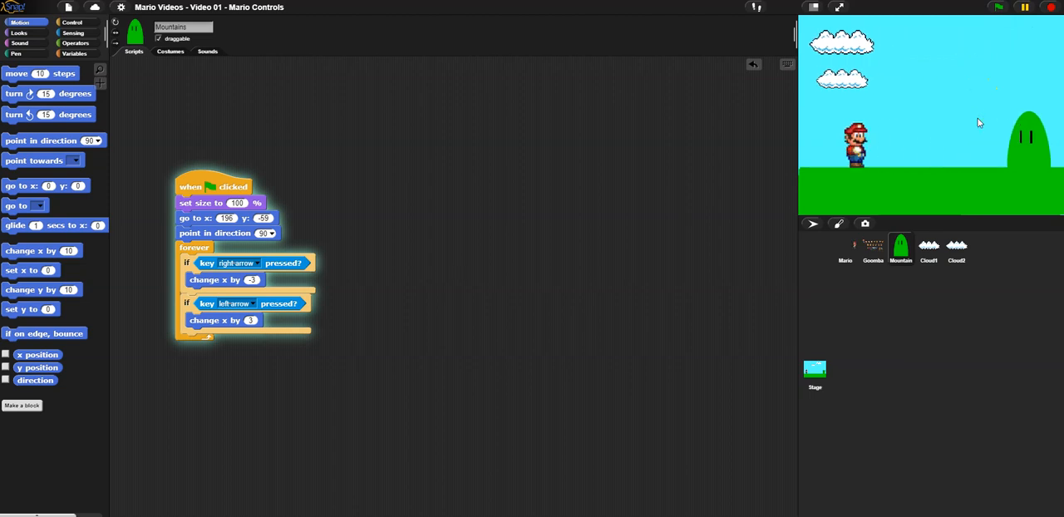
click(170, 52)
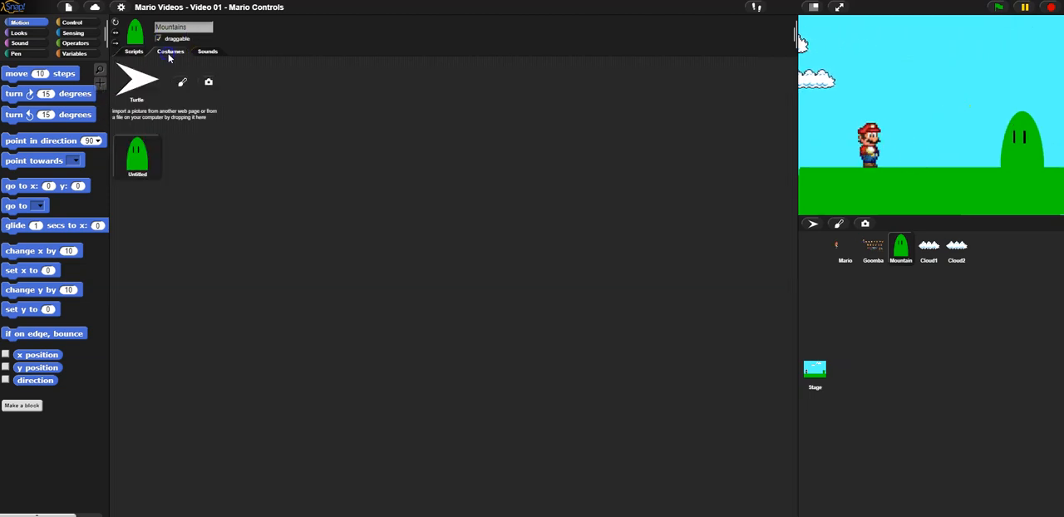
Step: Recolour the mountain darker green, show its y position (-40), and view Cloud1's script
right_click(137, 153)
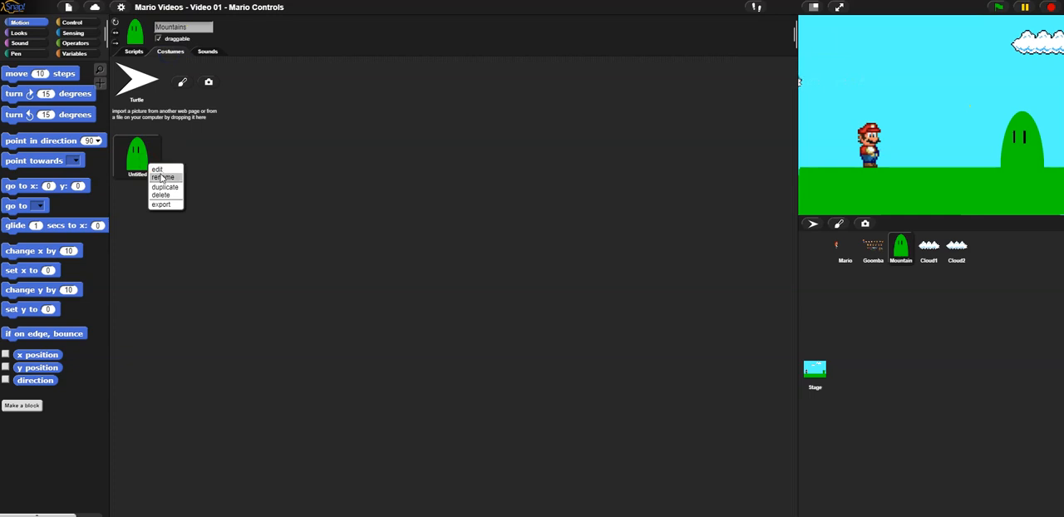
click(157, 170)
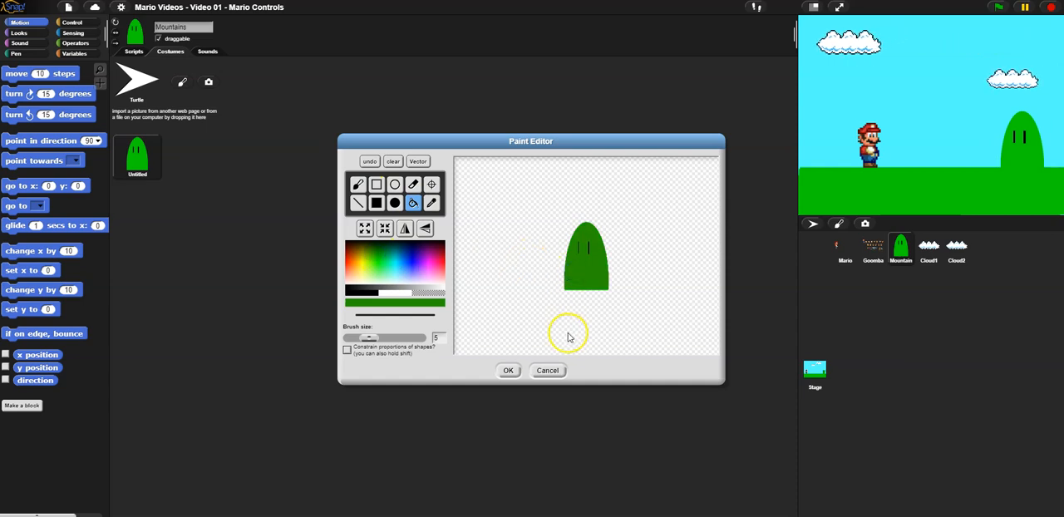
click(508, 370)
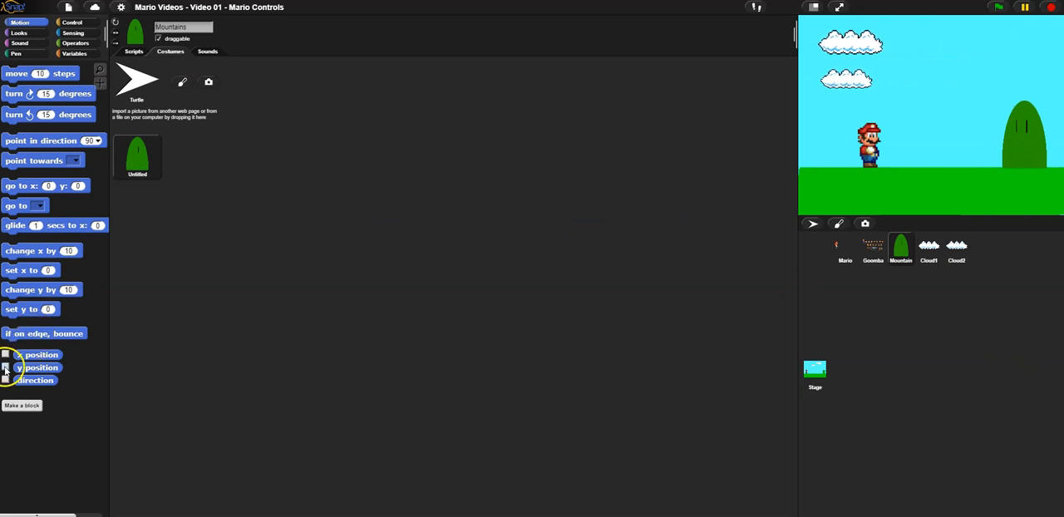
click(5, 368)
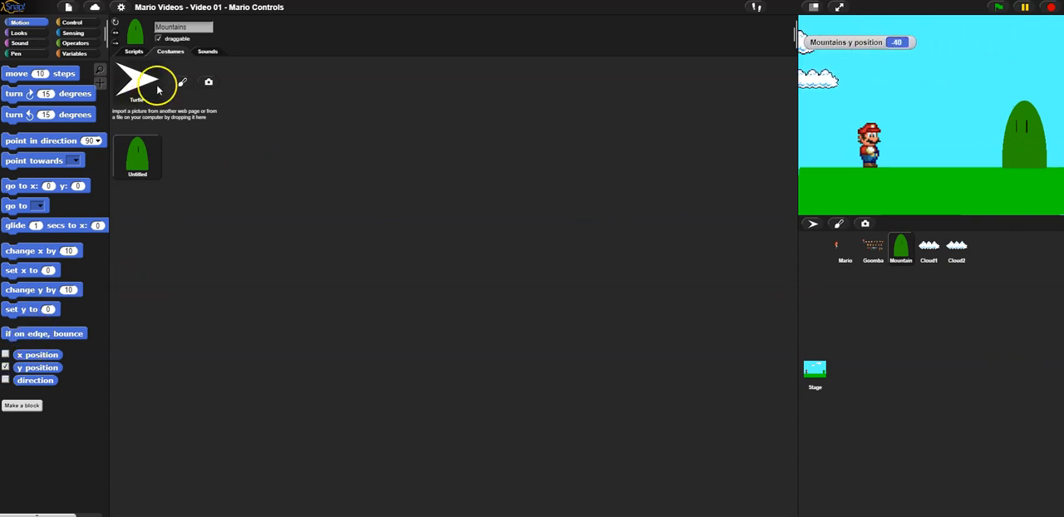
click(134, 51)
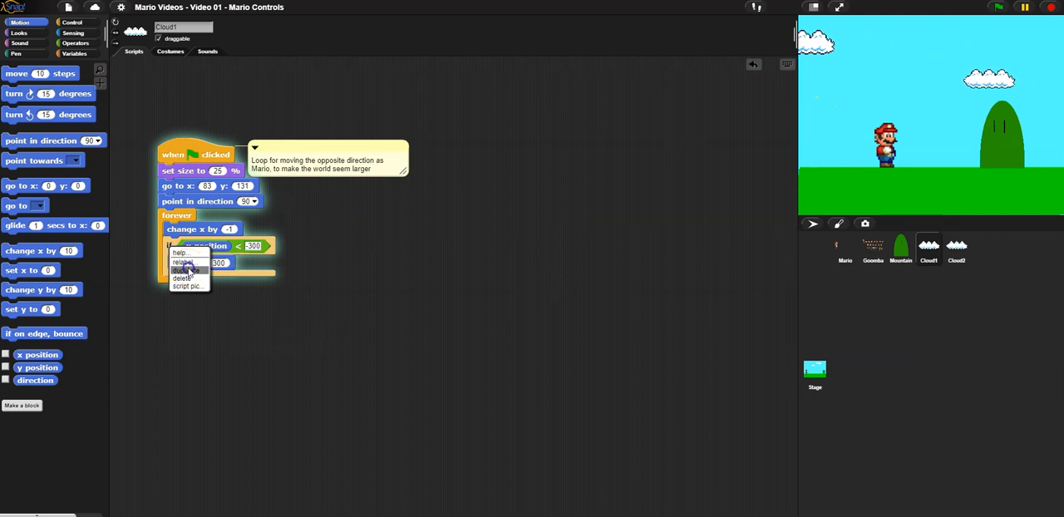
Step: Copy Cloud1's wrap block into the Mountains loop twice, switching the second to greater-than
click(185, 269)
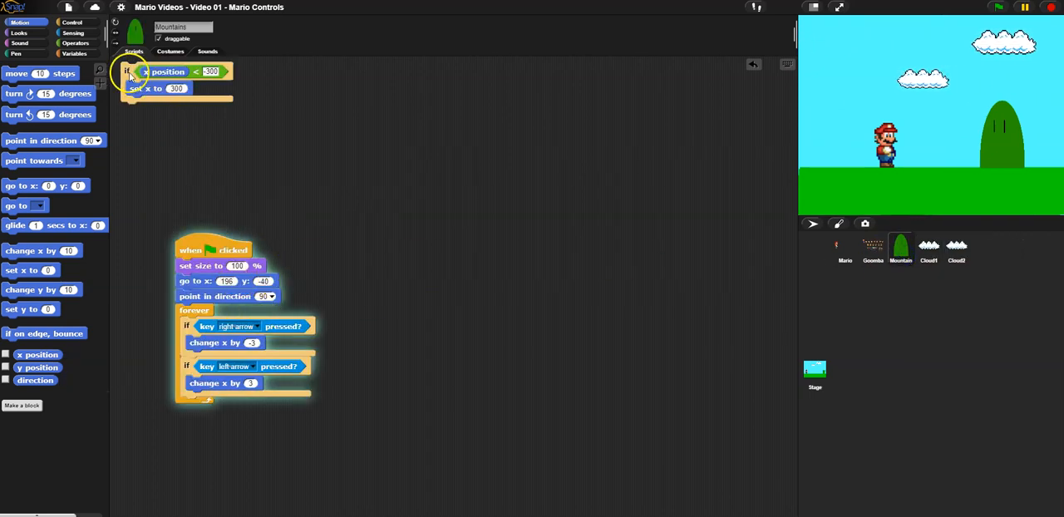
drag(167, 71, 219, 407)
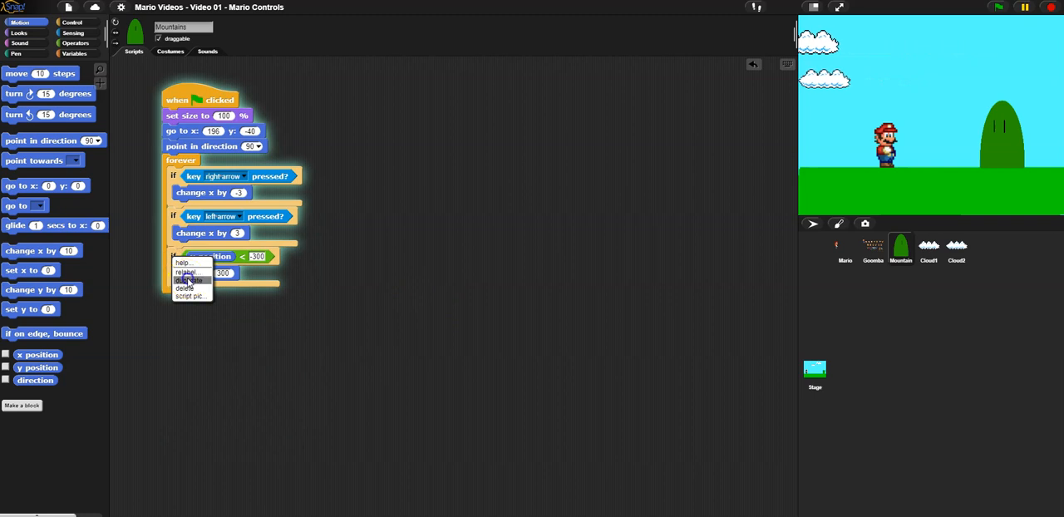
click(187, 279)
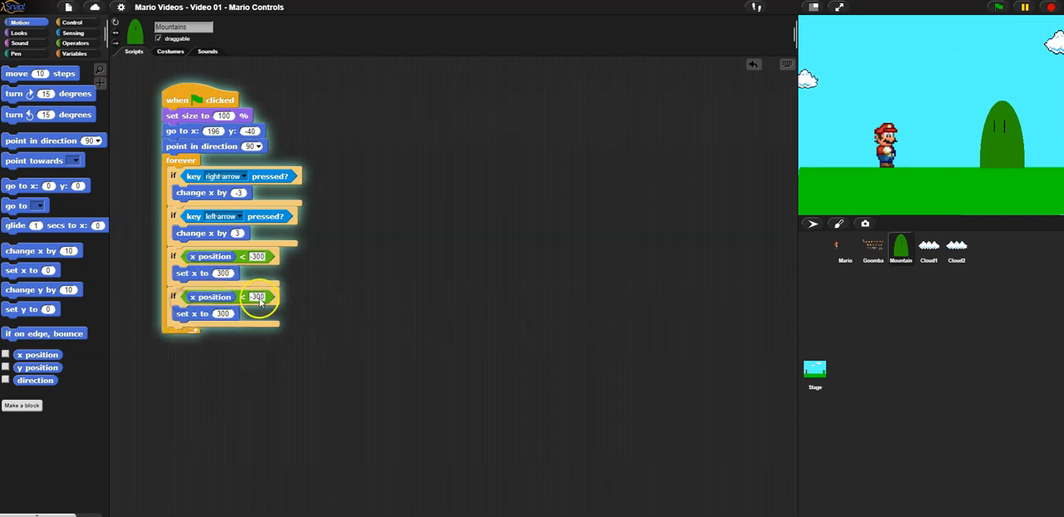
right_click(258, 297)
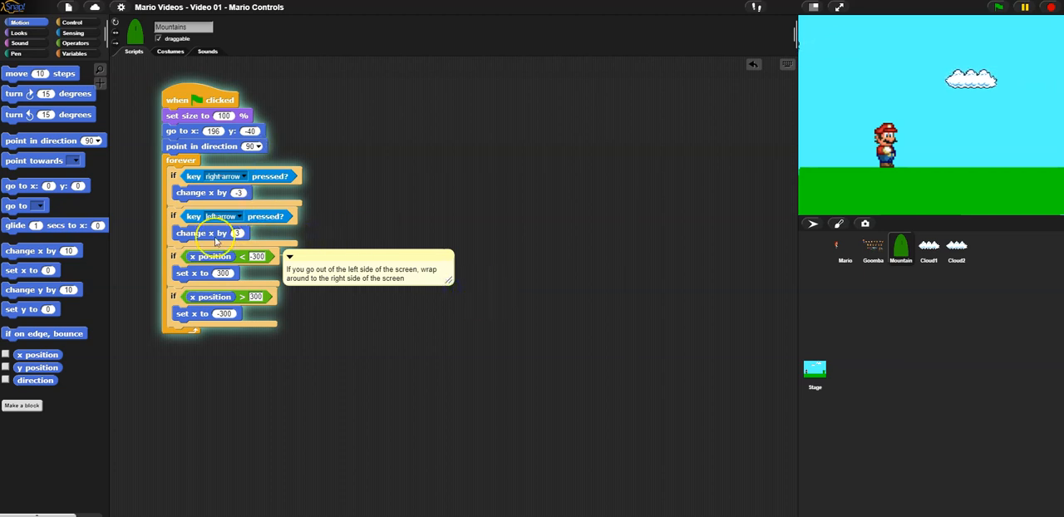
Step: Restart the game several times to watch the mountain wrap across the edges
click(1001, 7)
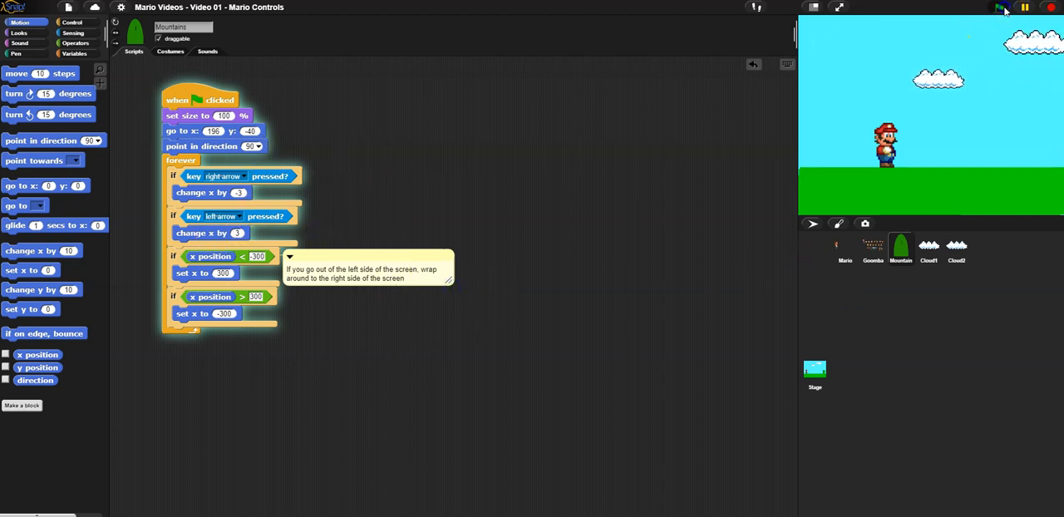
click(1000, 7)
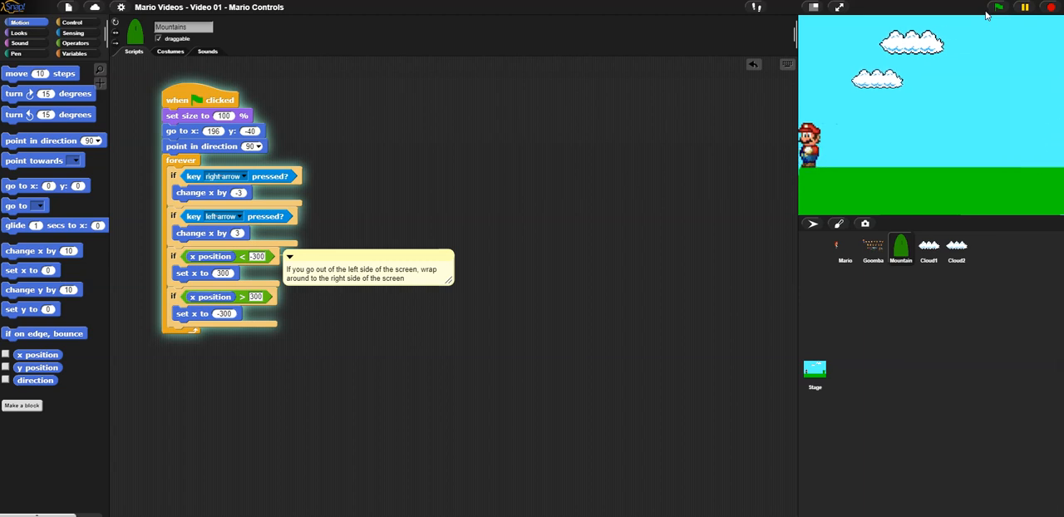
click(1001, 8)
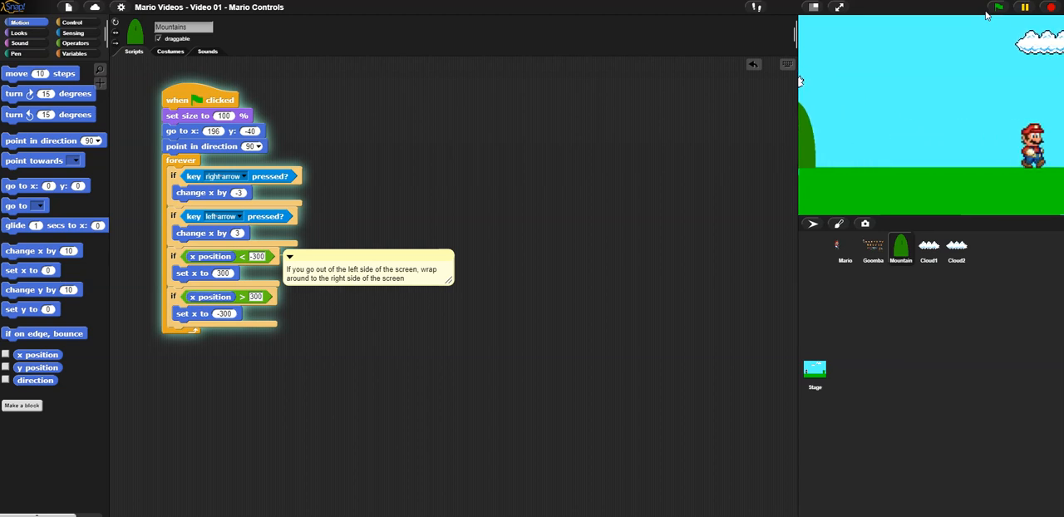
click(999, 6)
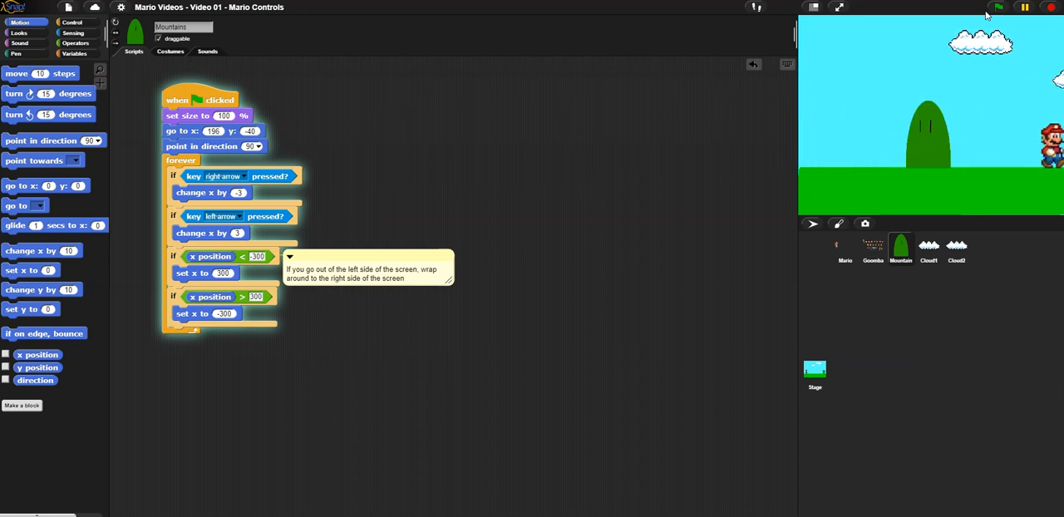